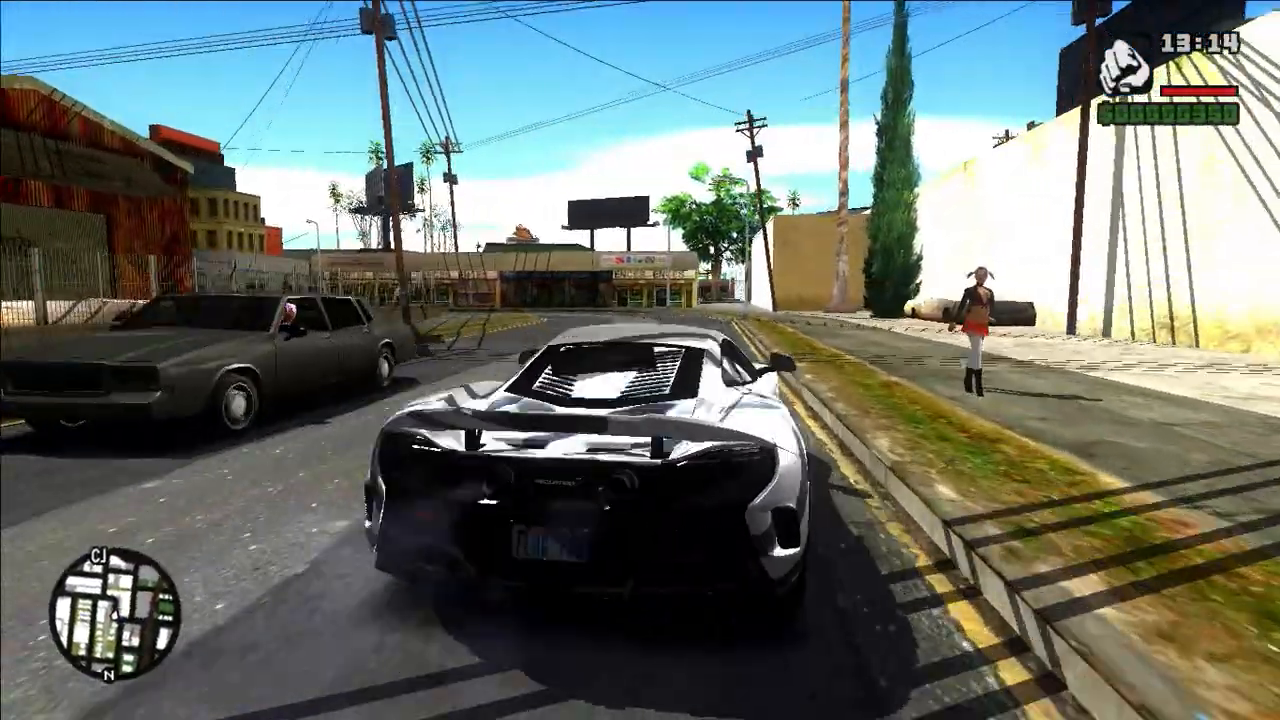
- Drive the white sports car through the intersection, across the rail tracks and onto a side street
{"action": "key", "text": "w"}
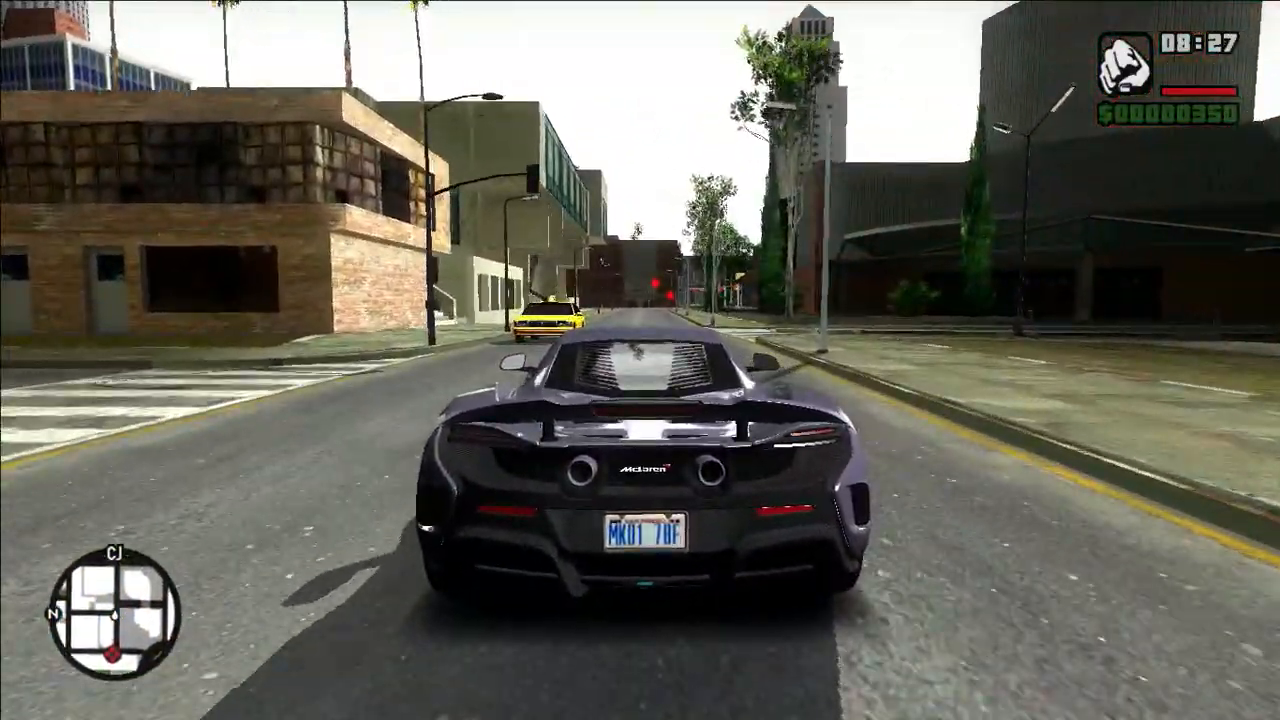
{"action": "key", "text": "w"}
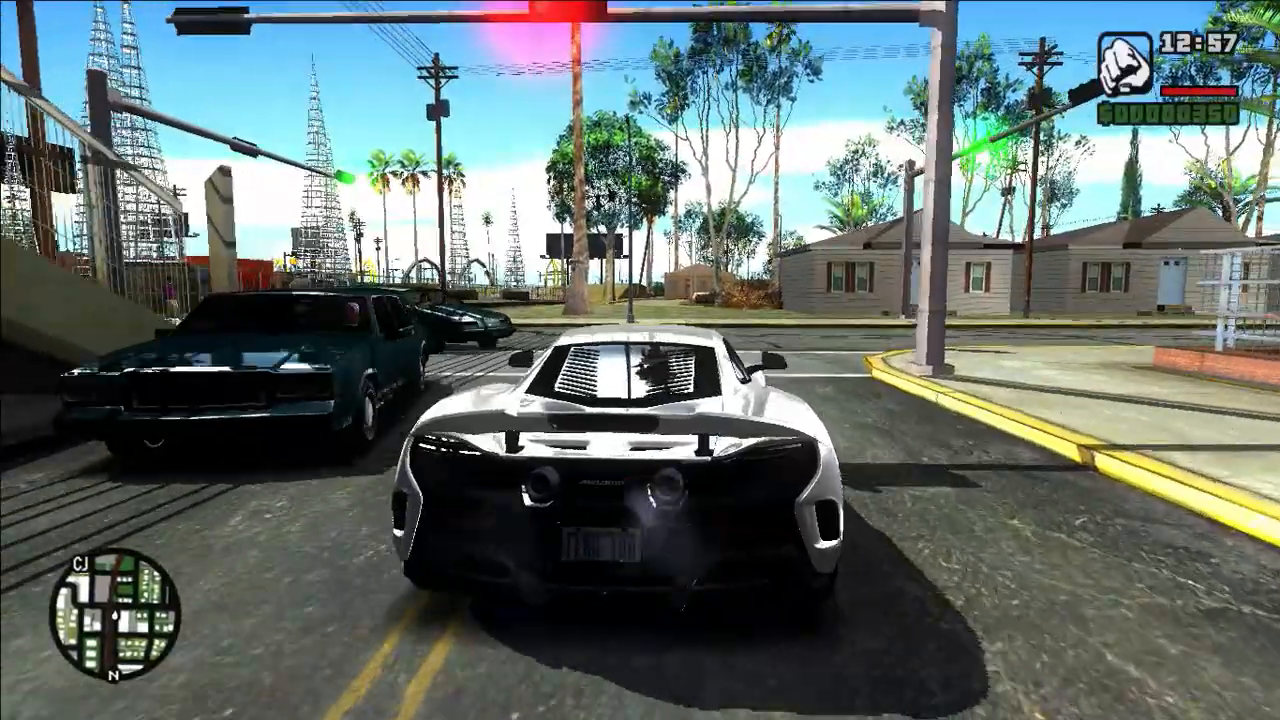
{"action": "key", "text": "w"}
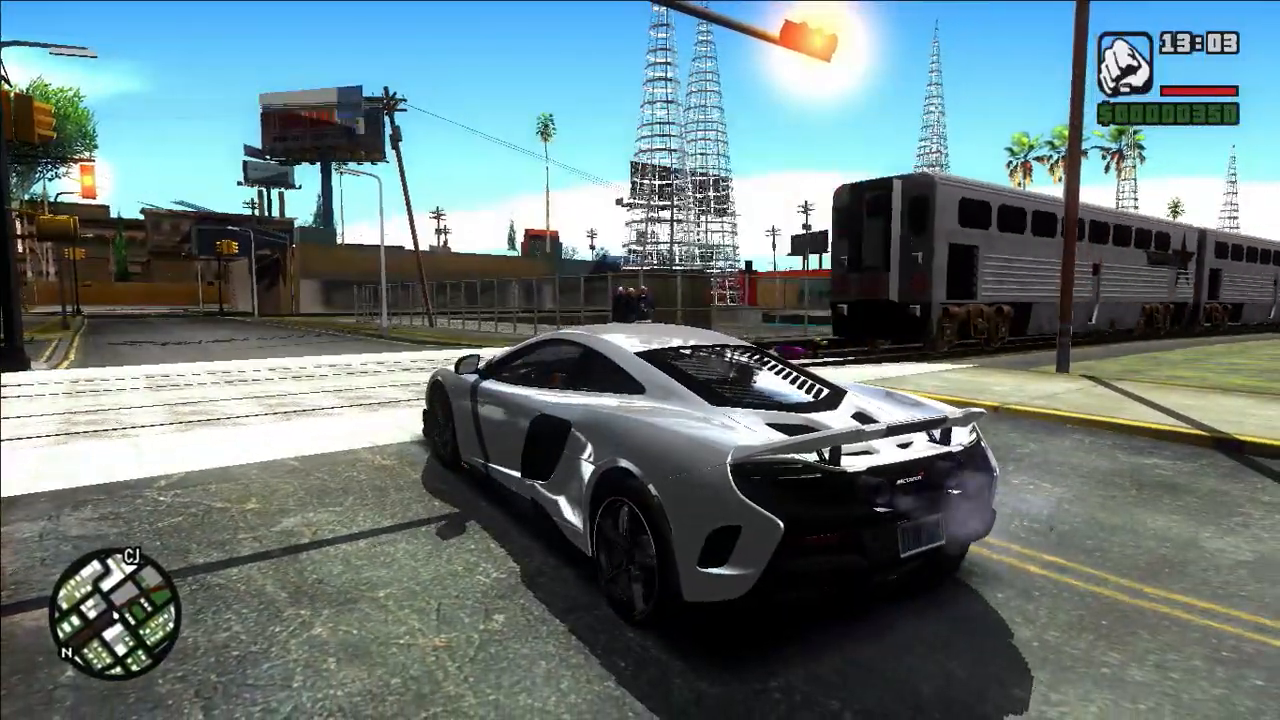
{"action": "key", "text": "w"}
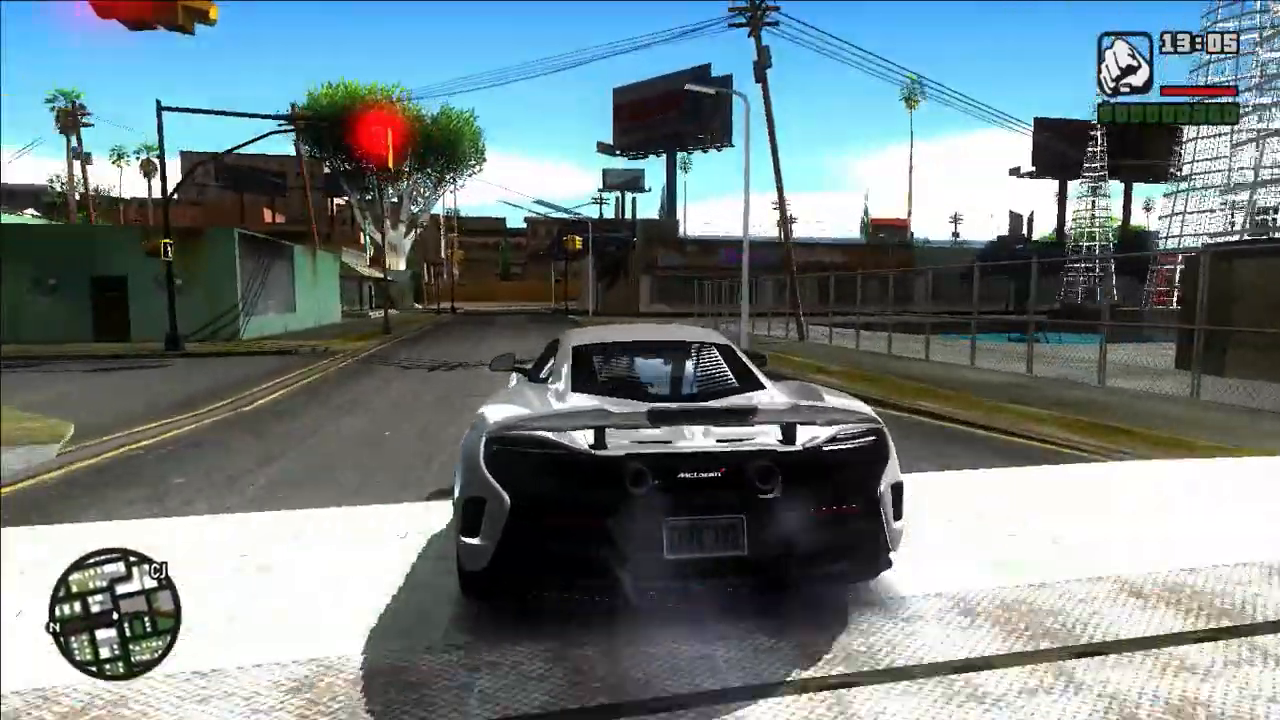
{"action": "key", "text": "w"}
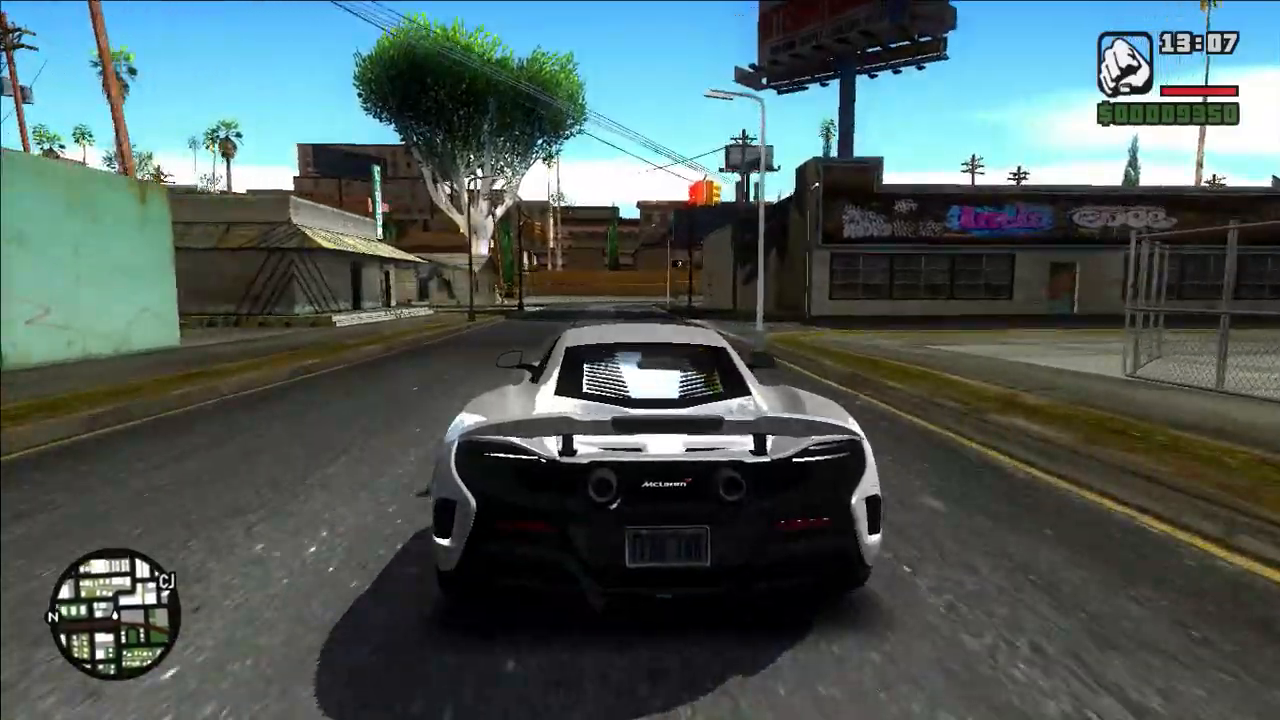
{"action": "key", "text": "w"}
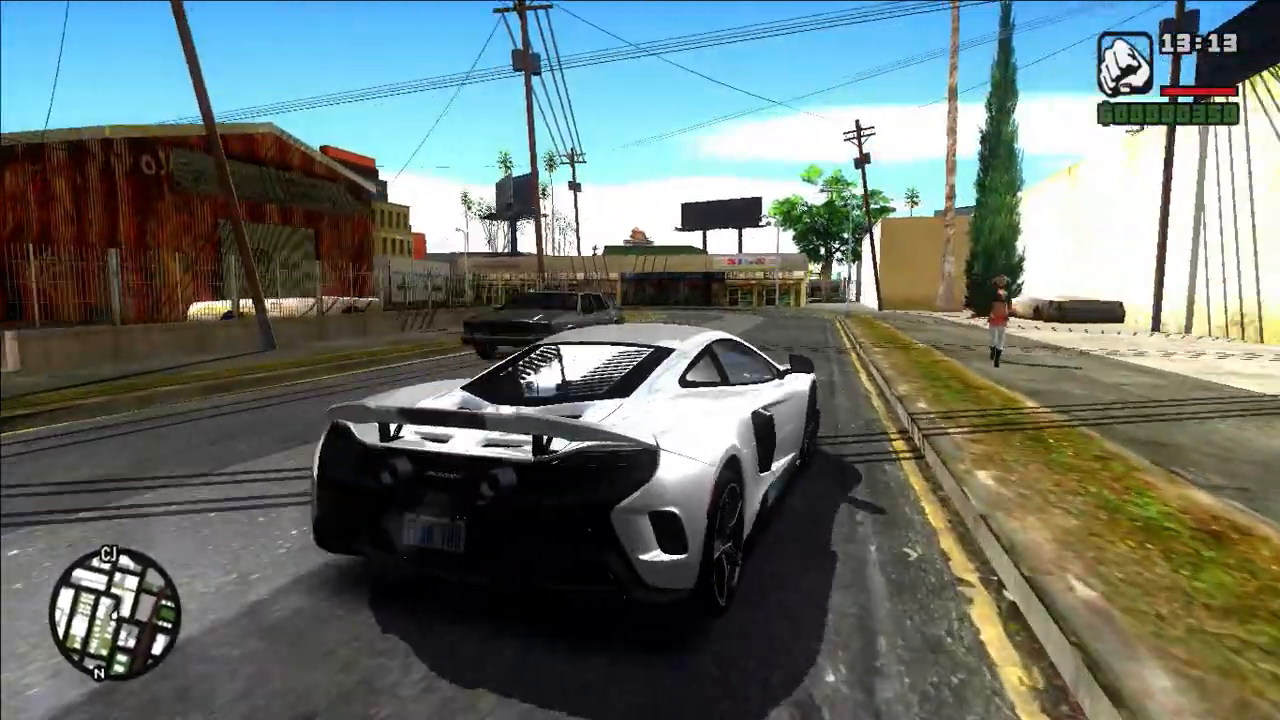
{"action": "key", "text": "w"}
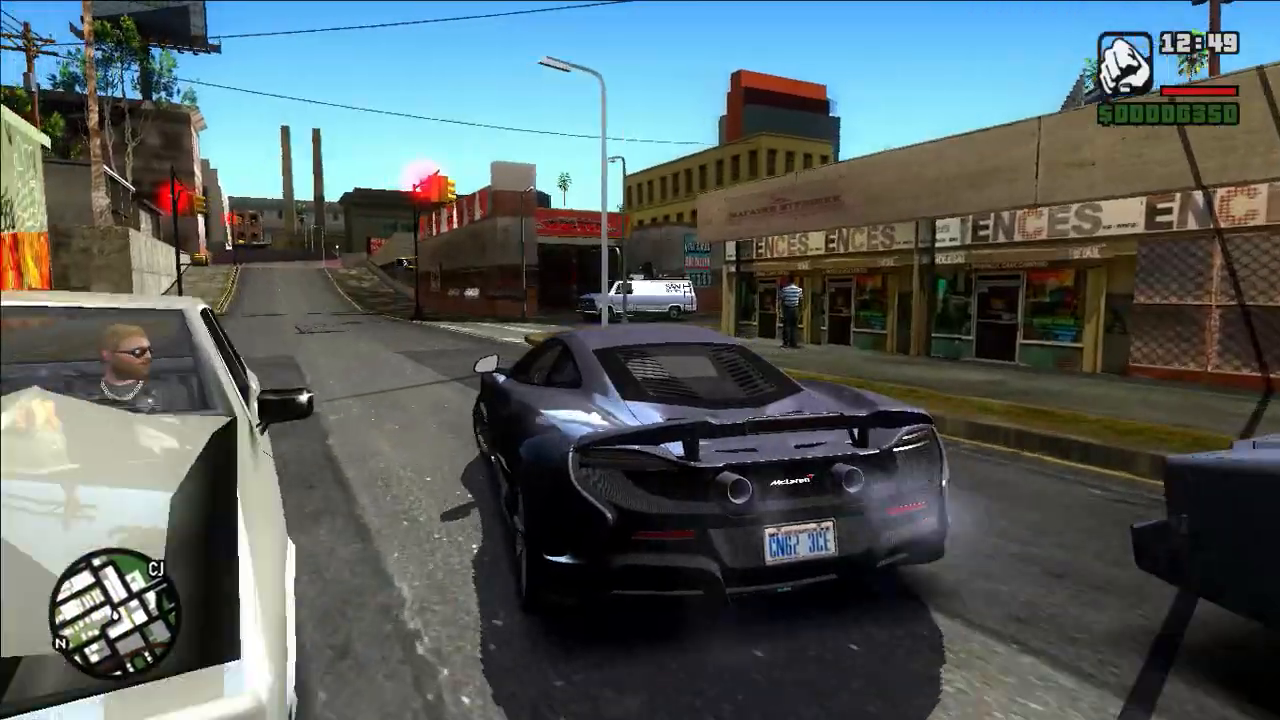
- Drive past traffic, up the hill toward the factory chimneys and along the dark street
{"action": "key", "text": "w"}
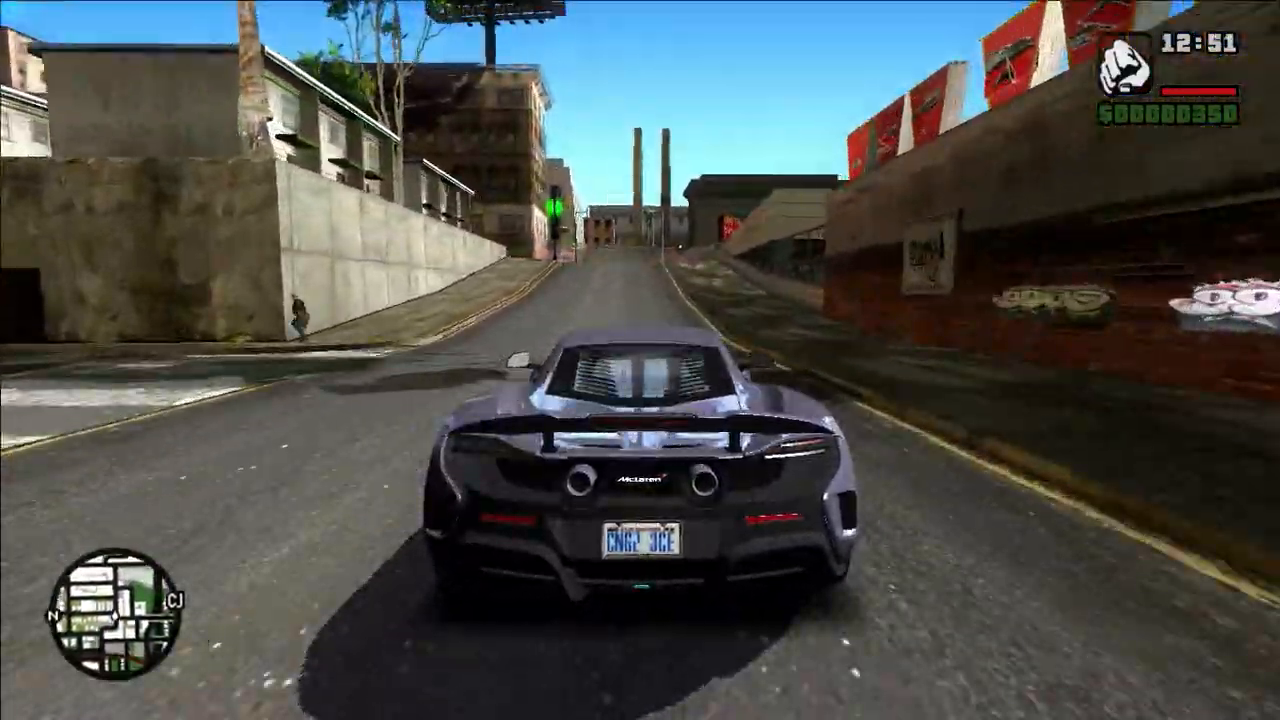
{"action": "key", "text": "w"}
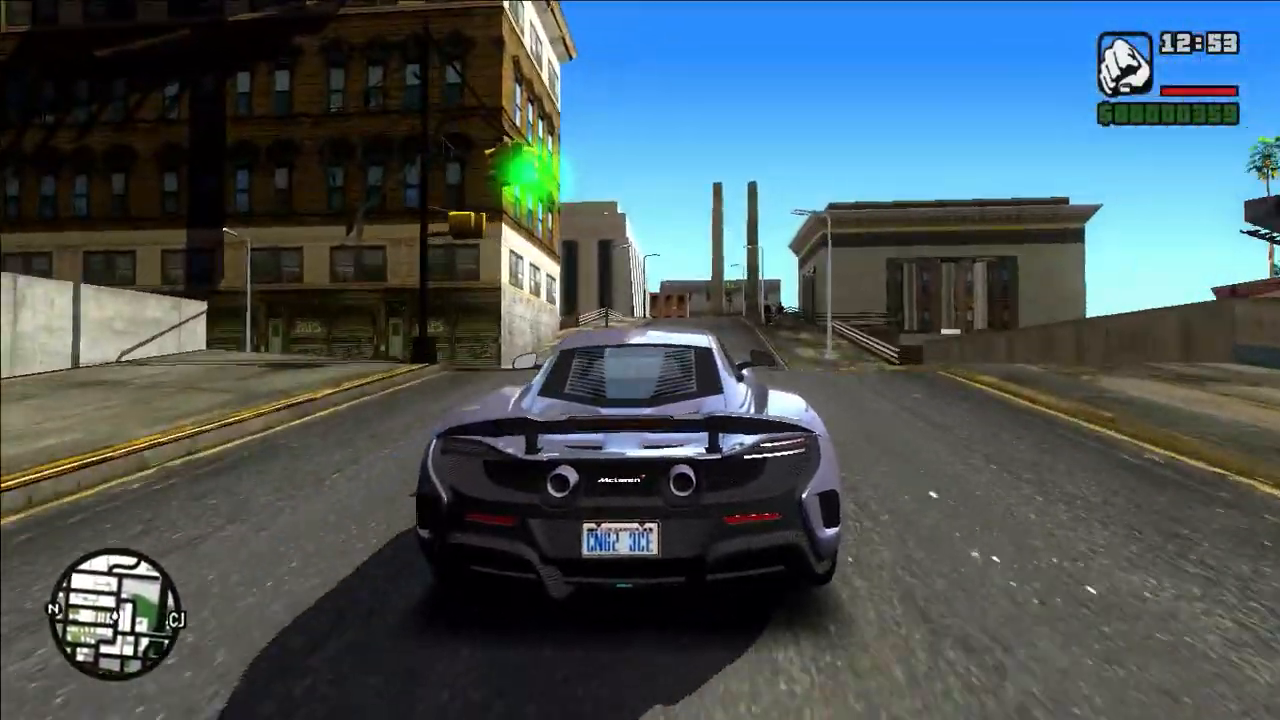
{"action": "key", "text": "w"}
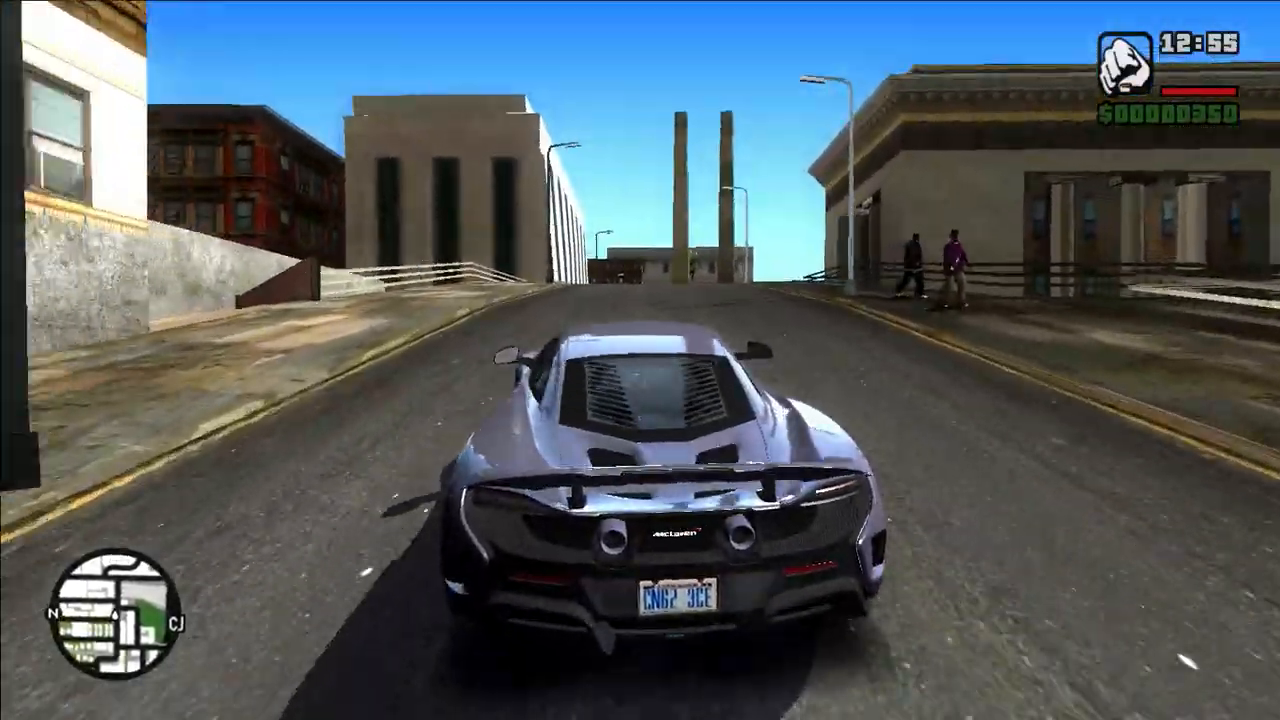
{"action": "key", "text": "w"}
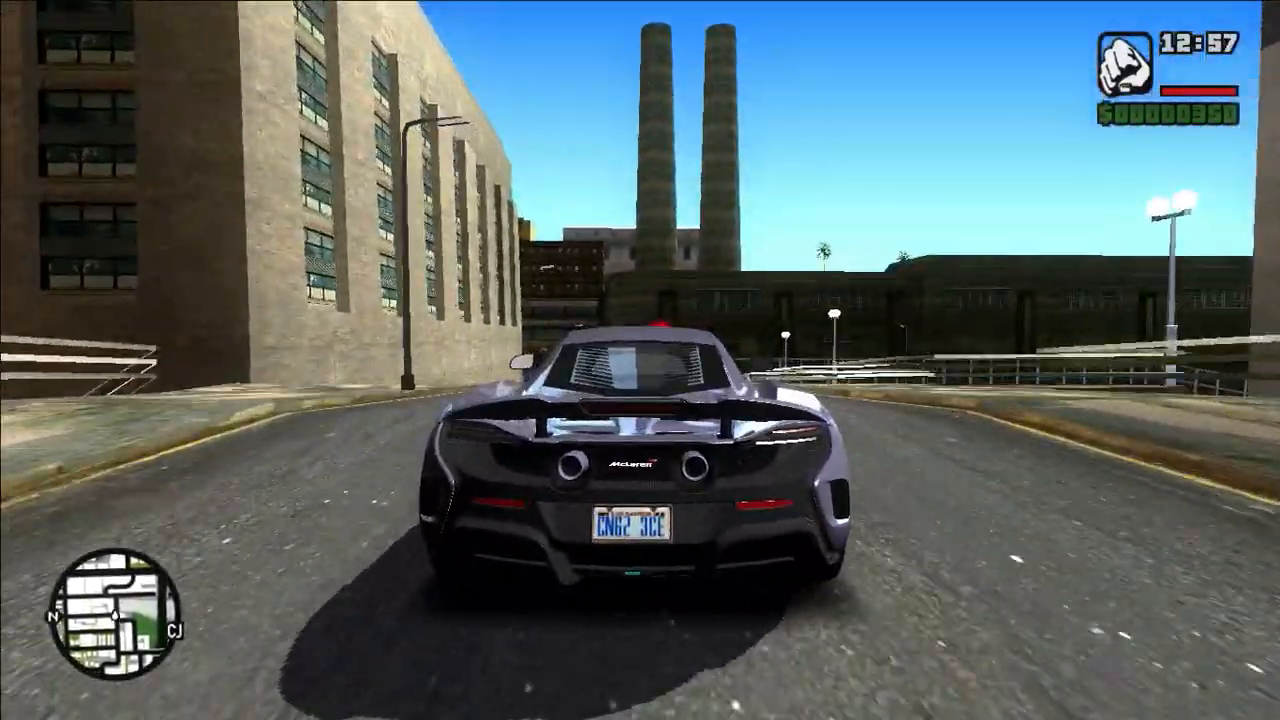
{"action": "key", "text": "w"}
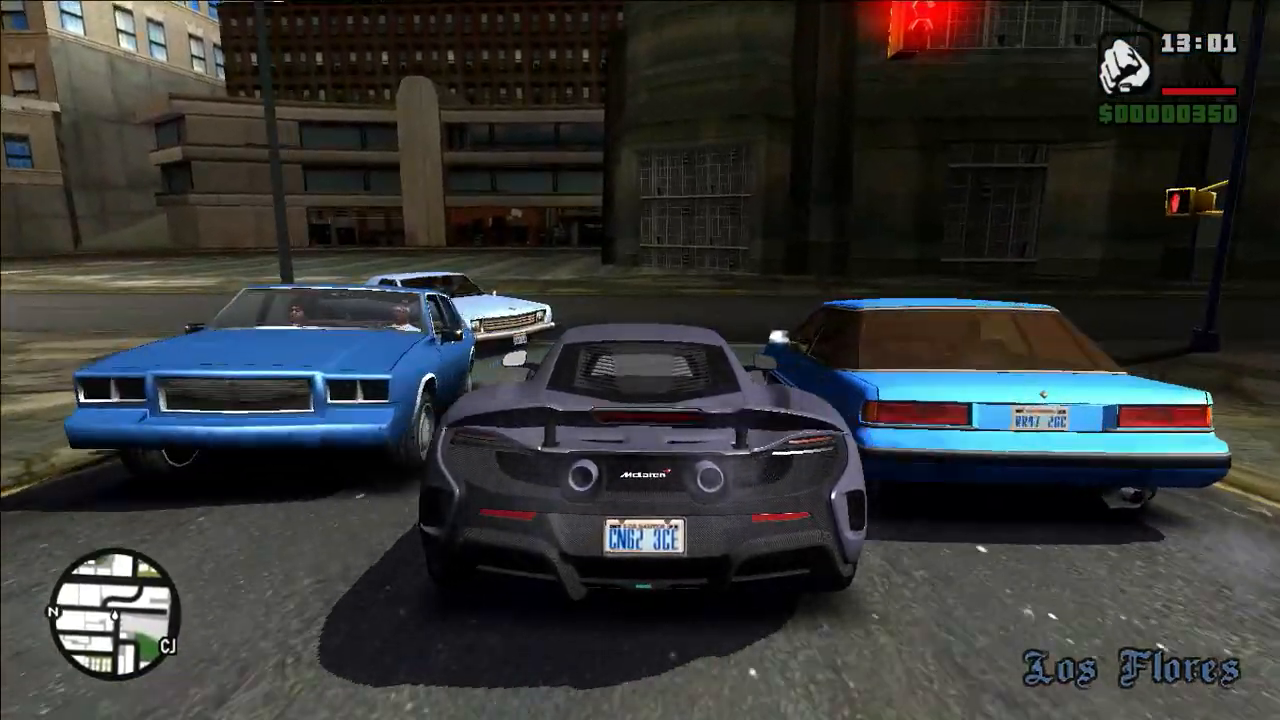
{"action": "key", "text": "w"}
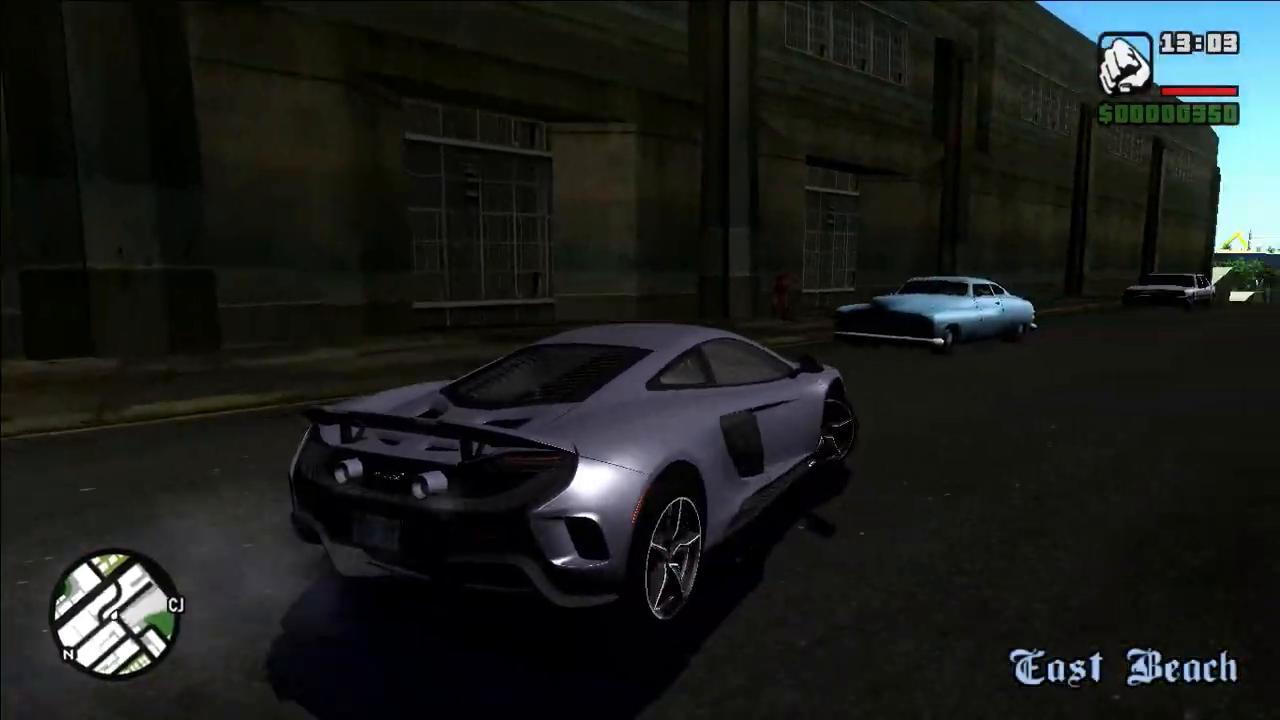
{"action": "key", "text": "w"}
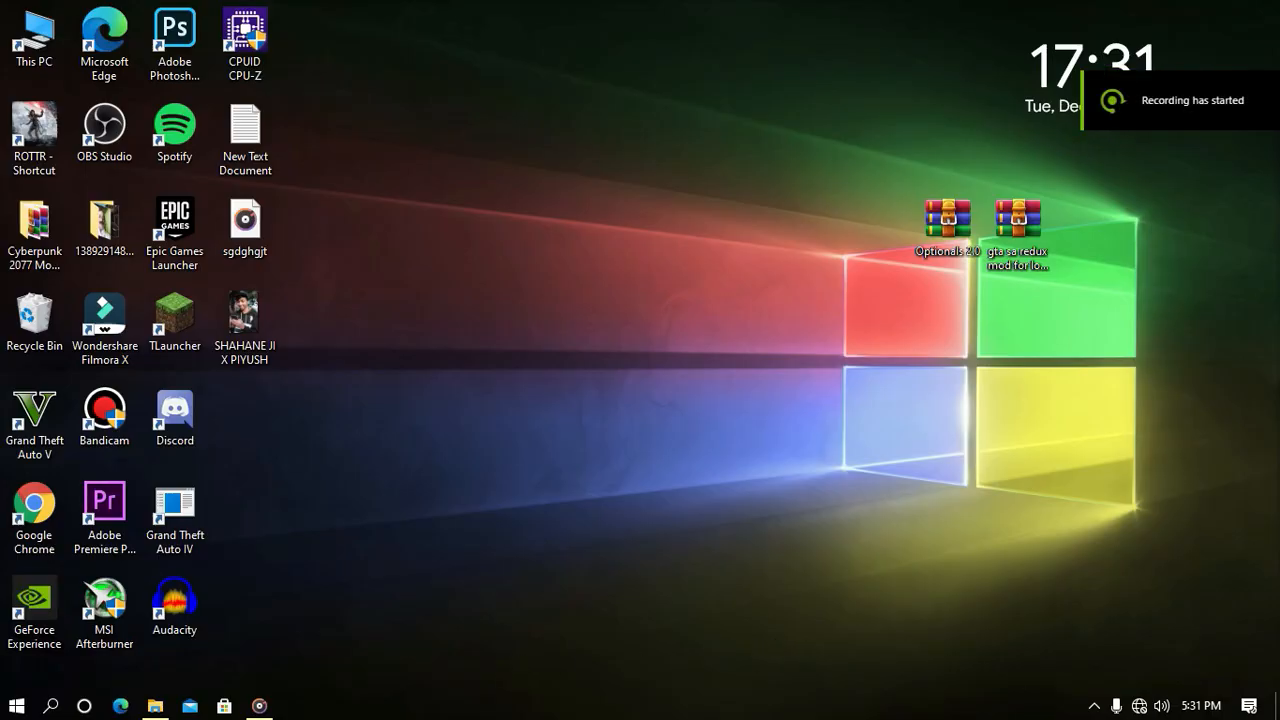
- Extract Optionals 2.0 here, place the folder beside the archives, and open its inner Optionals 2.0 folder
{"action": "left_click", "coordinate": [946, 218]}
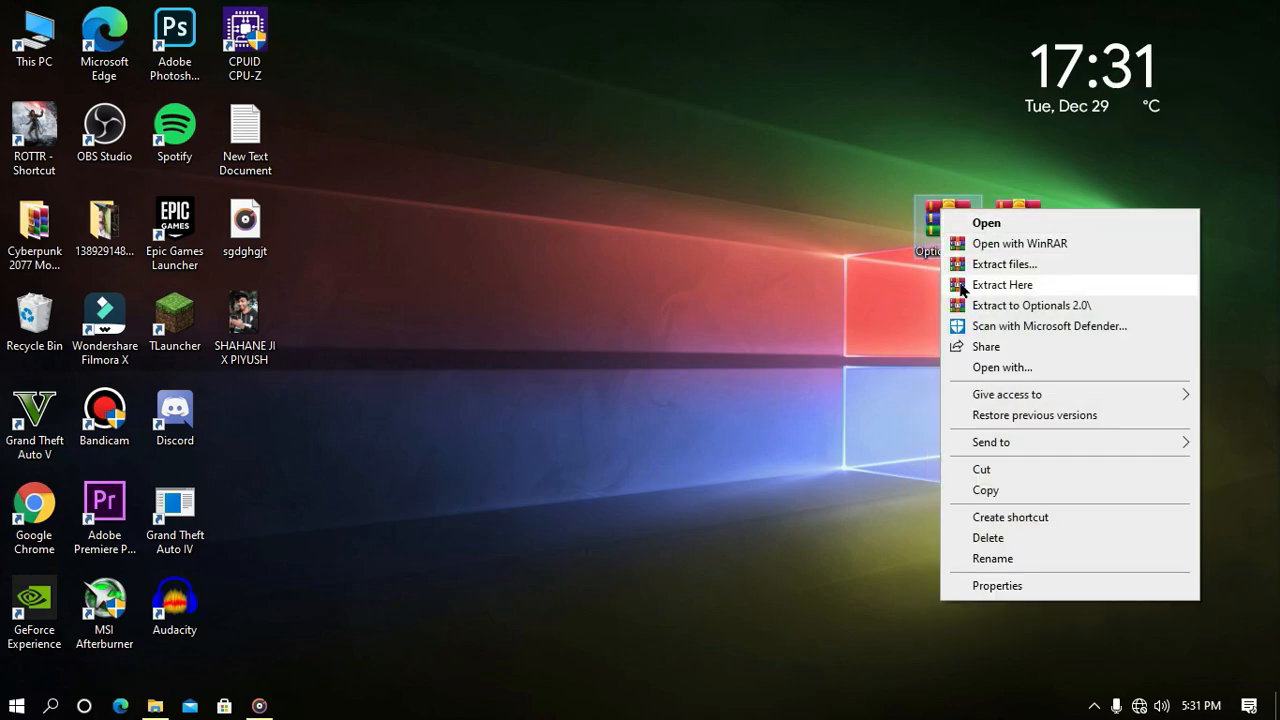
{"action": "left_click", "coordinate": [1002, 284]}
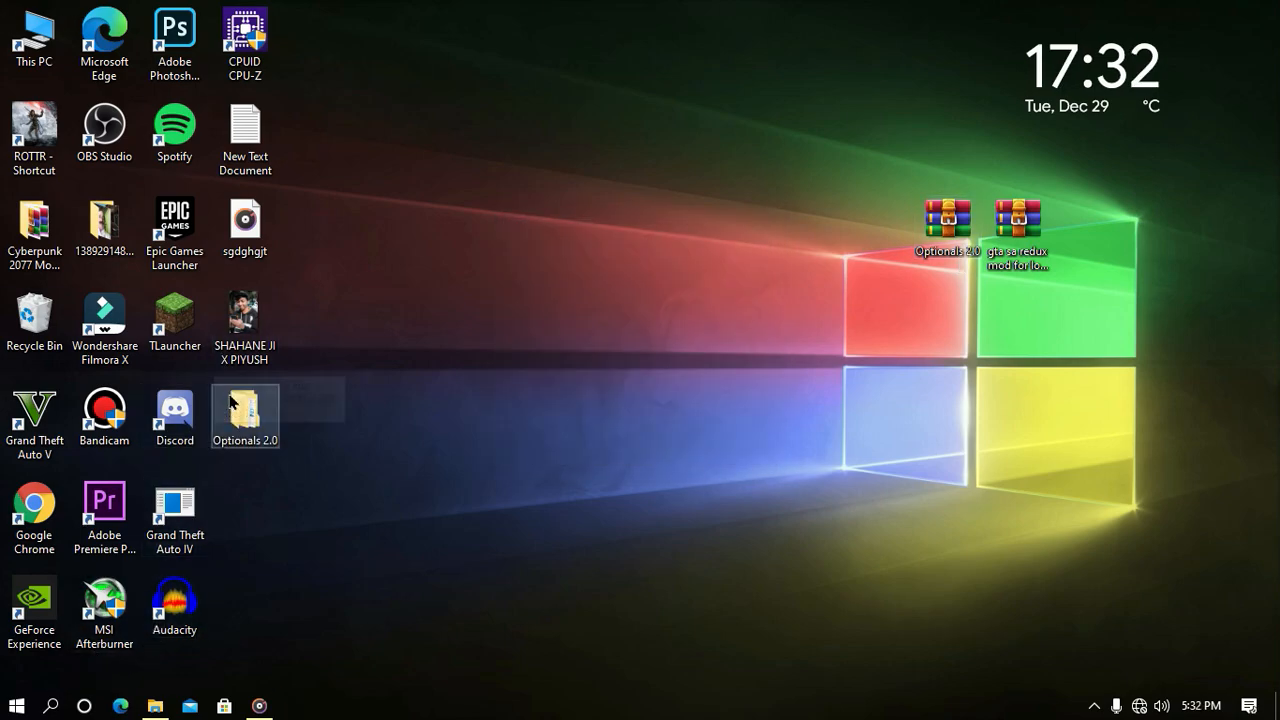
{"action": "left_click_drag", "start_coordinate": [245, 415], "coordinate": [1088, 230]}
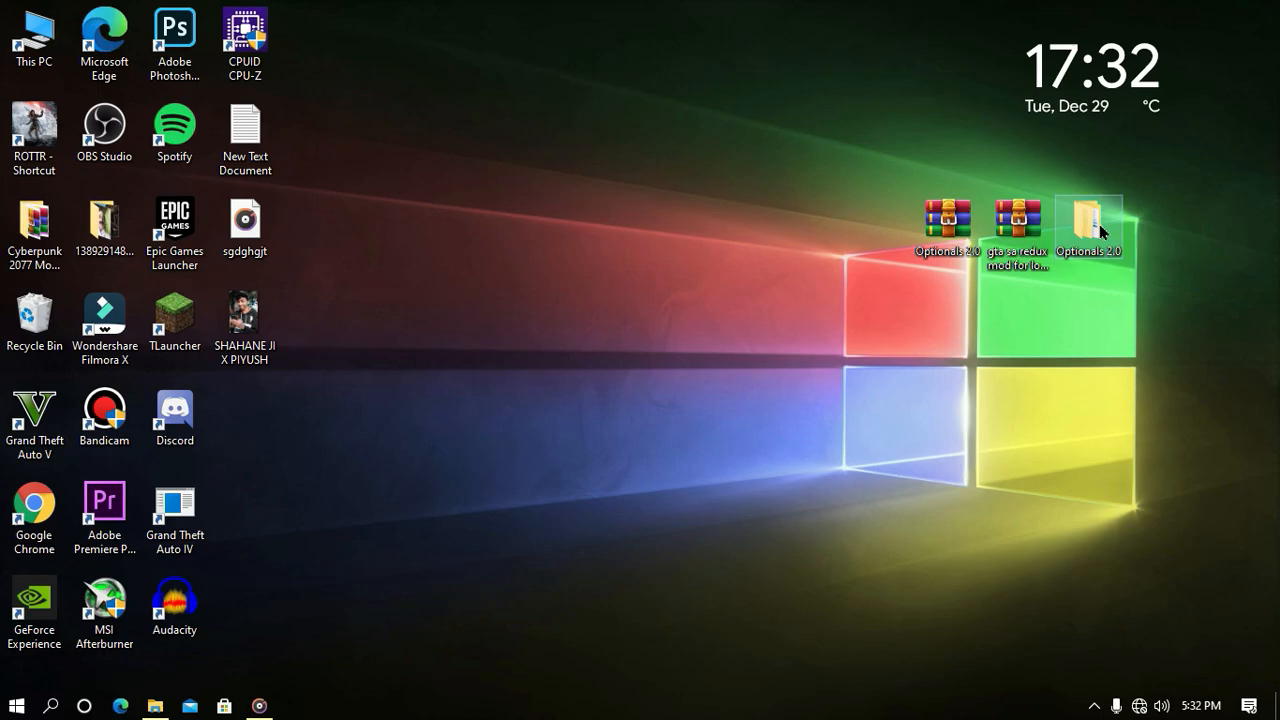
{"action": "double_click", "coordinate": [1088, 225]}
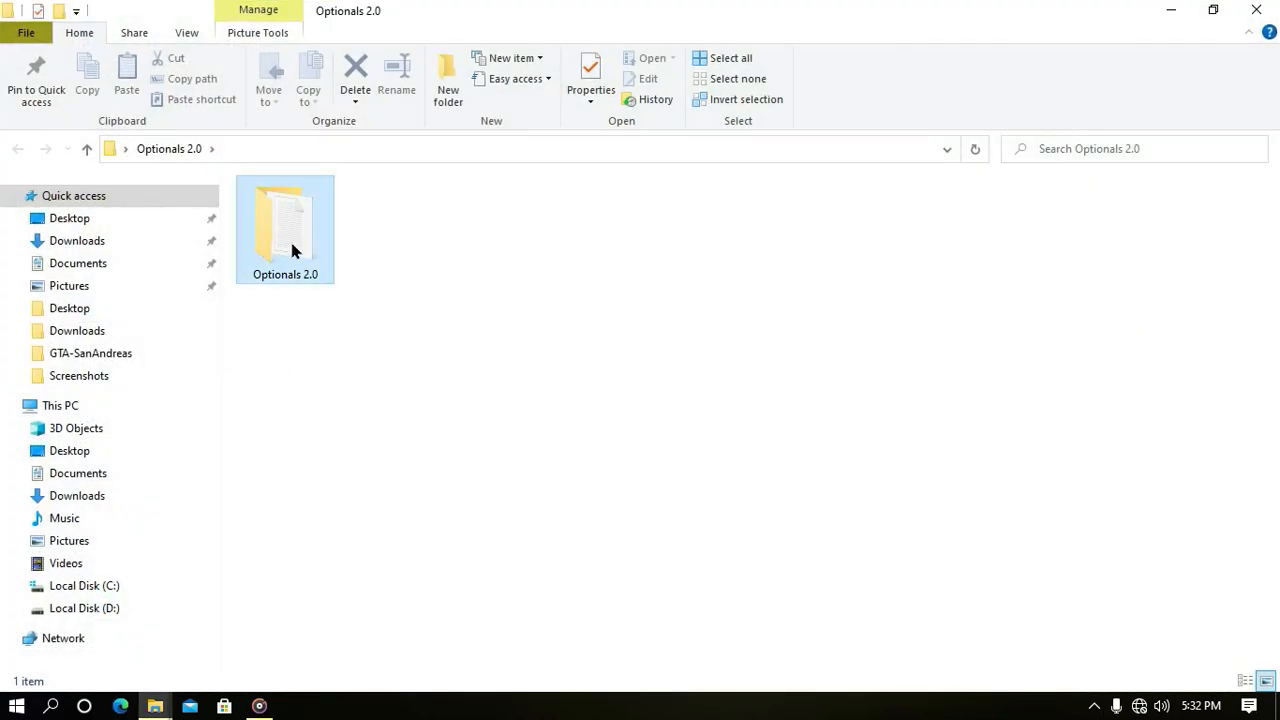
{"action": "double_click", "coordinate": [285, 220]}
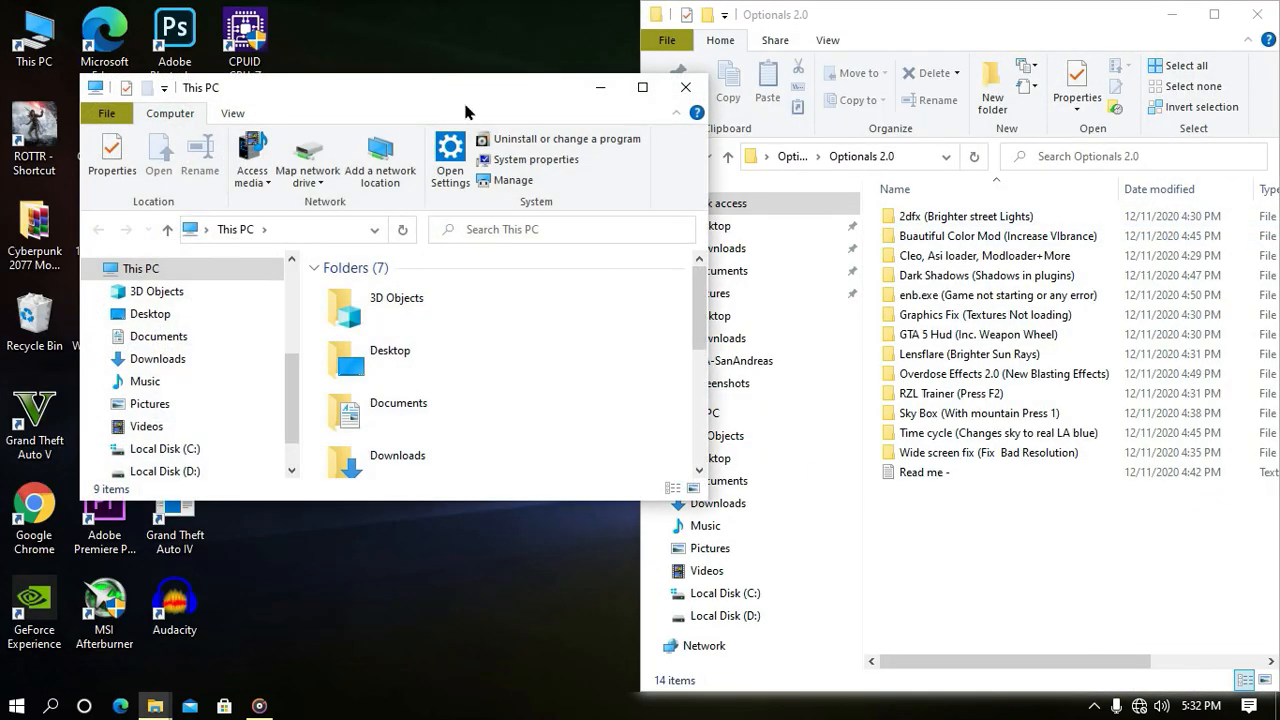
- Copy the Cleo and ASI loader files and enb.exe into D:\Games\GTA-SanAndreas
{"action": "left_click", "coordinate": [166, 471]}
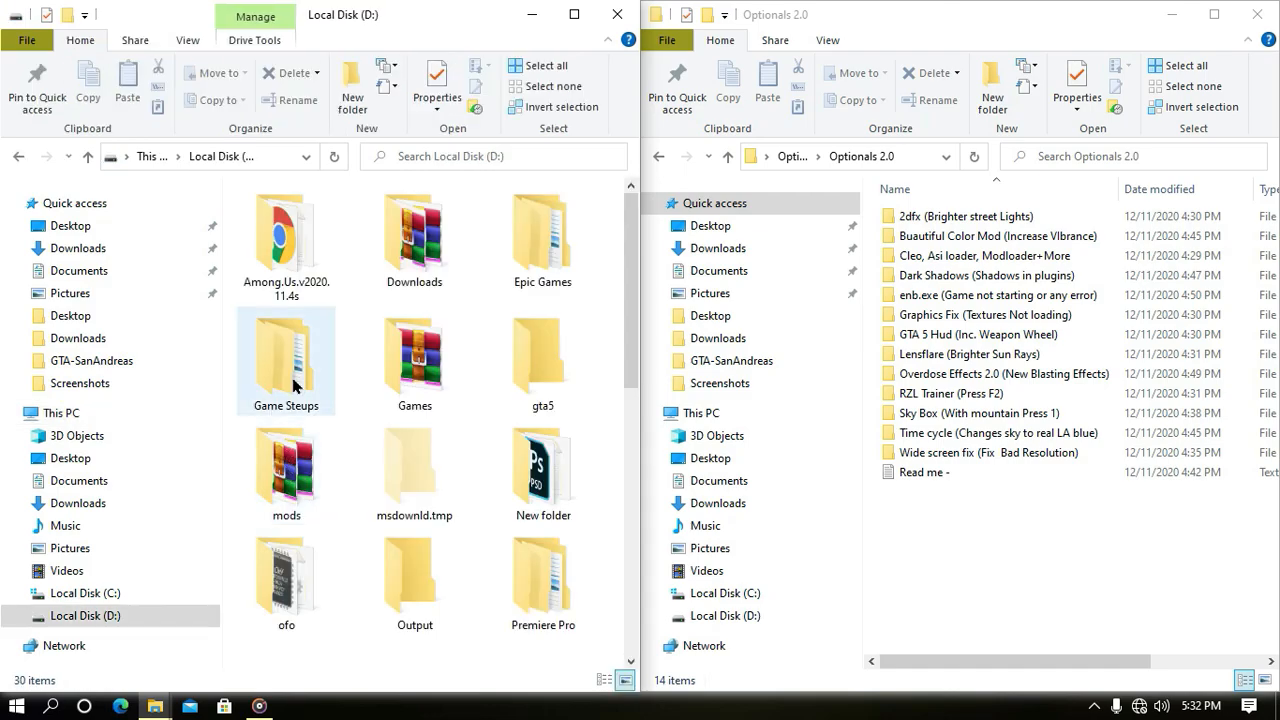
{"action": "double_click", "coordinate": [414, 360]}
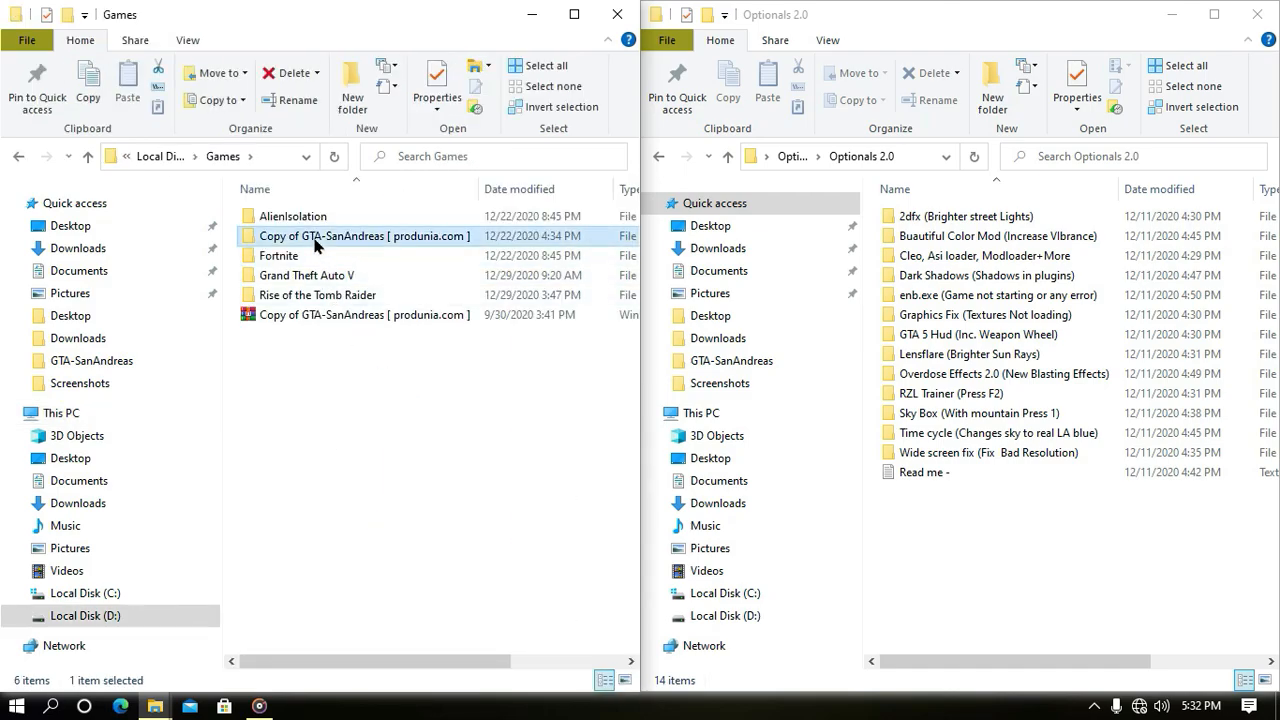
{"action": "double_click", "coordinate": [365, 235]}
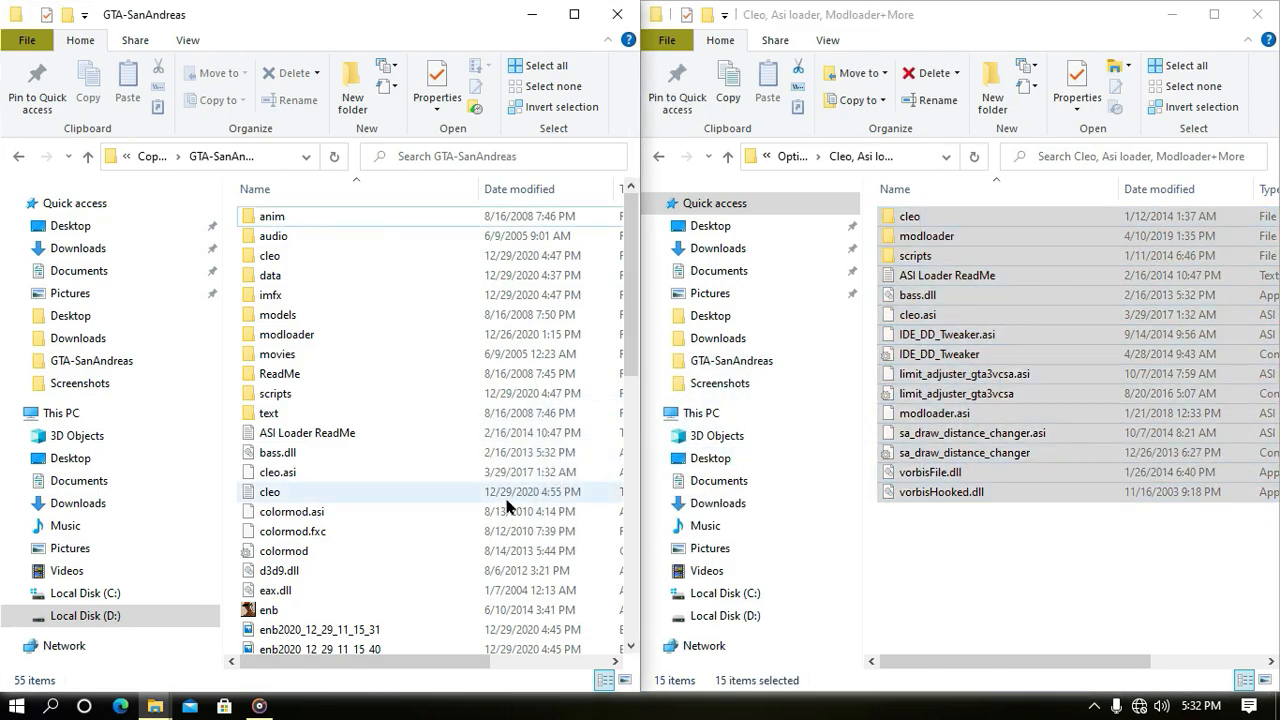
{"action": "left_click", "coordinate": [126, 85]}
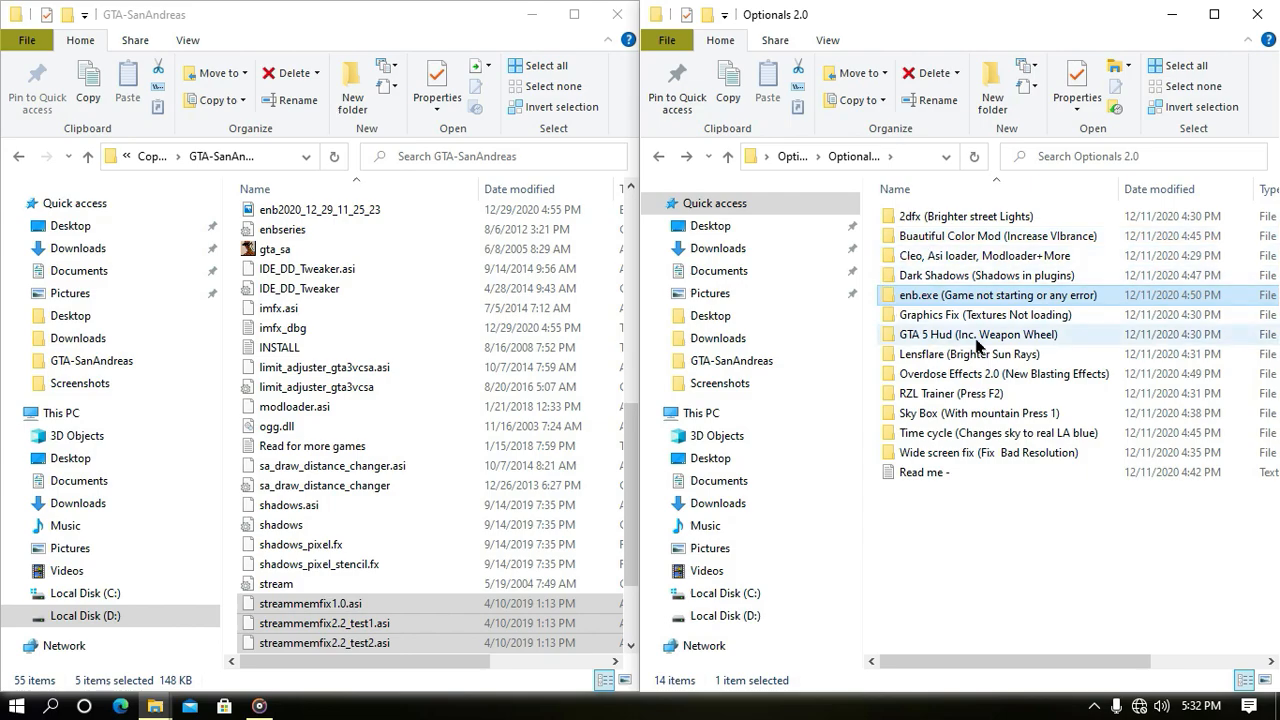
{"action": "mouse_move", "coordinate": [925, 300]}
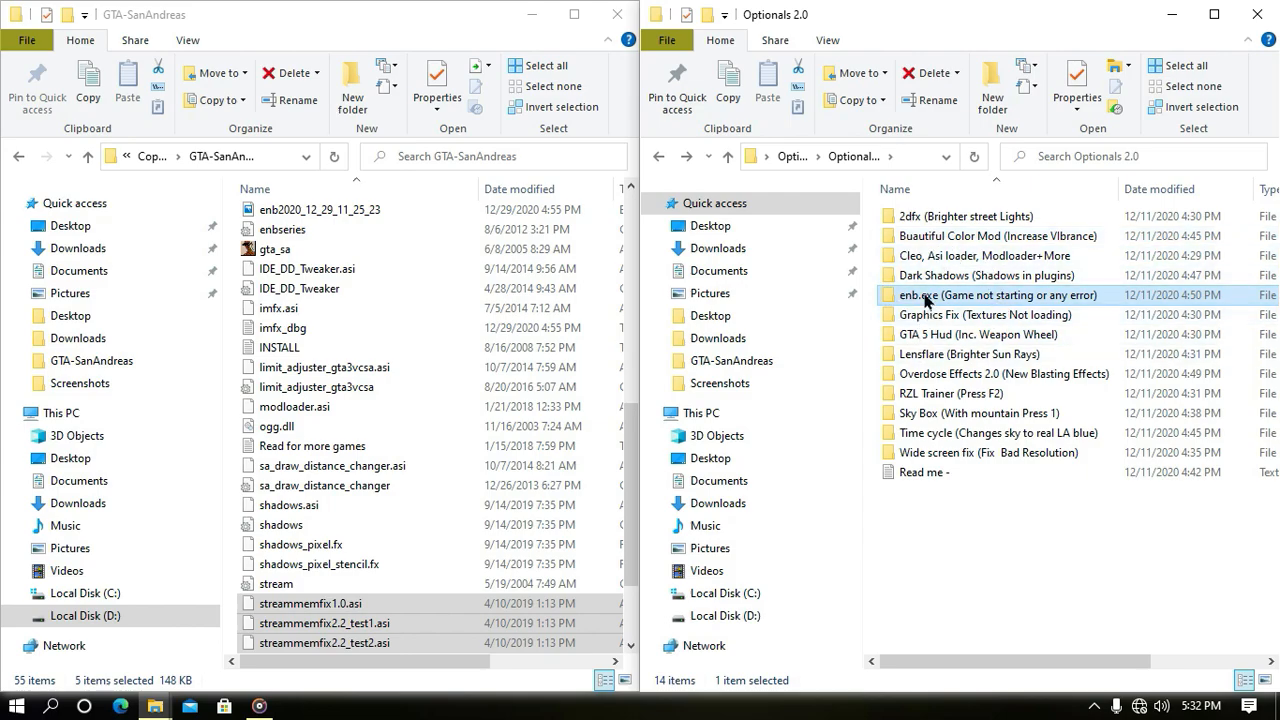
{"action": "double_click", "coordinate": [997, 294]}
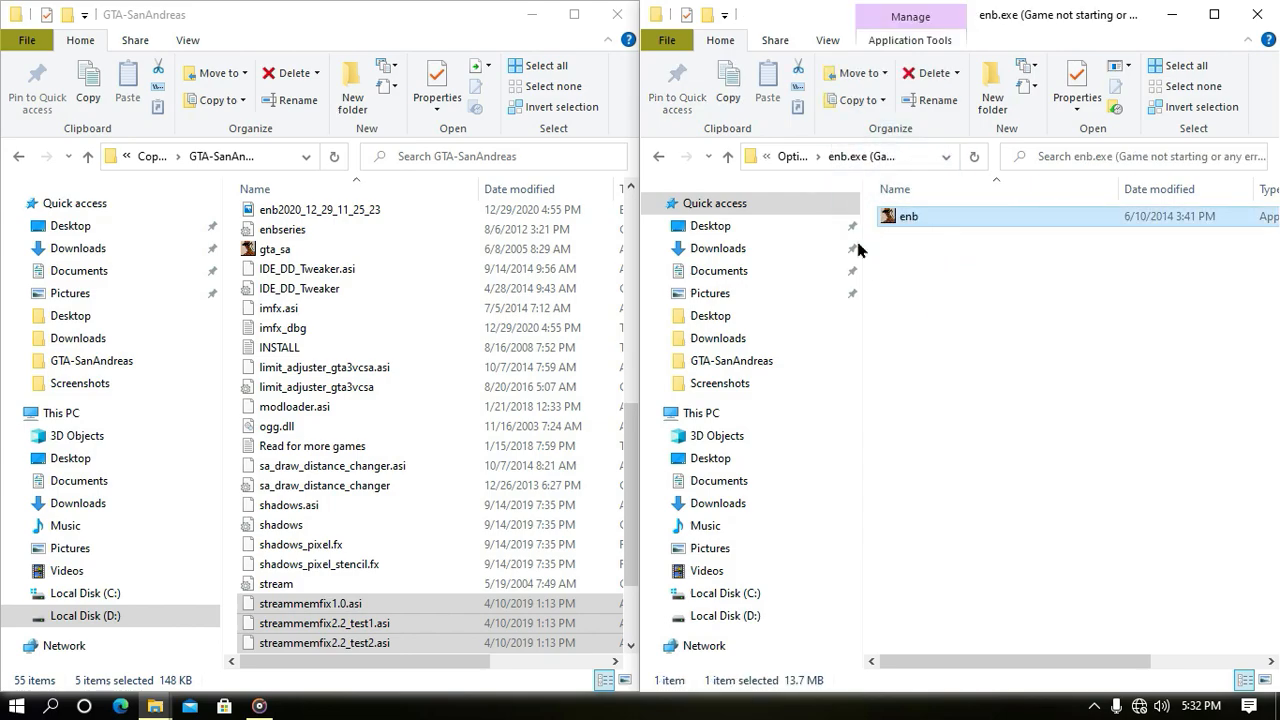
{"action": "left_click", "coordinate": [126, 85]}
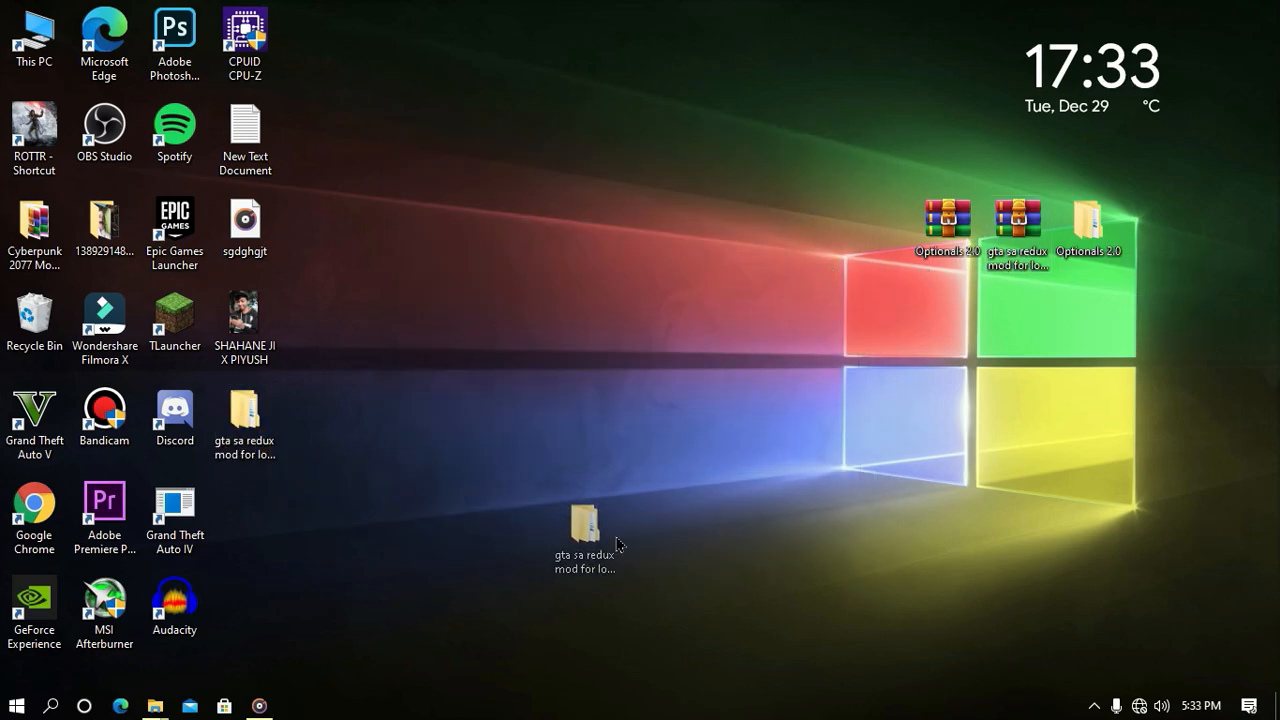
- Open the inner gta sa redux mod folder, then the Wide screen fix folder in Optionals 2.0
{"action": "left_click_drag", "start_coordinate": [585, 525], "coordinate": [1160, 235]}
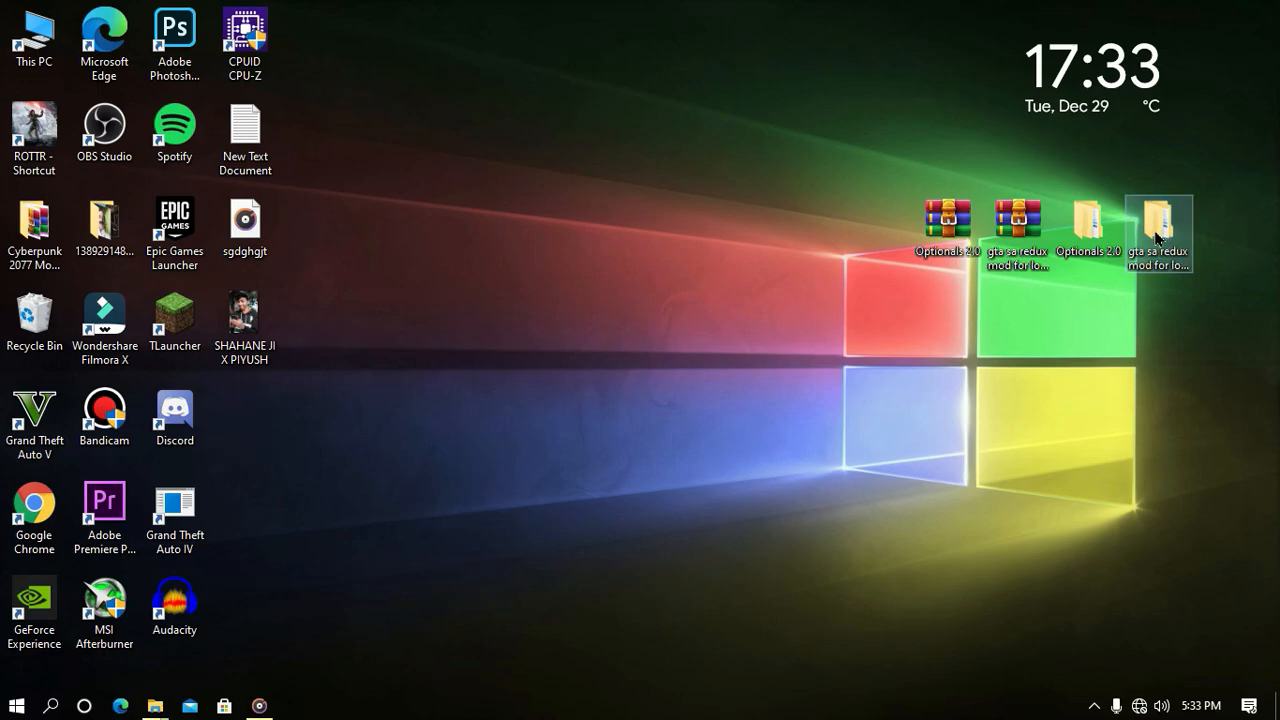
{"action": "double_click", "coordinate": [1158, 232]}
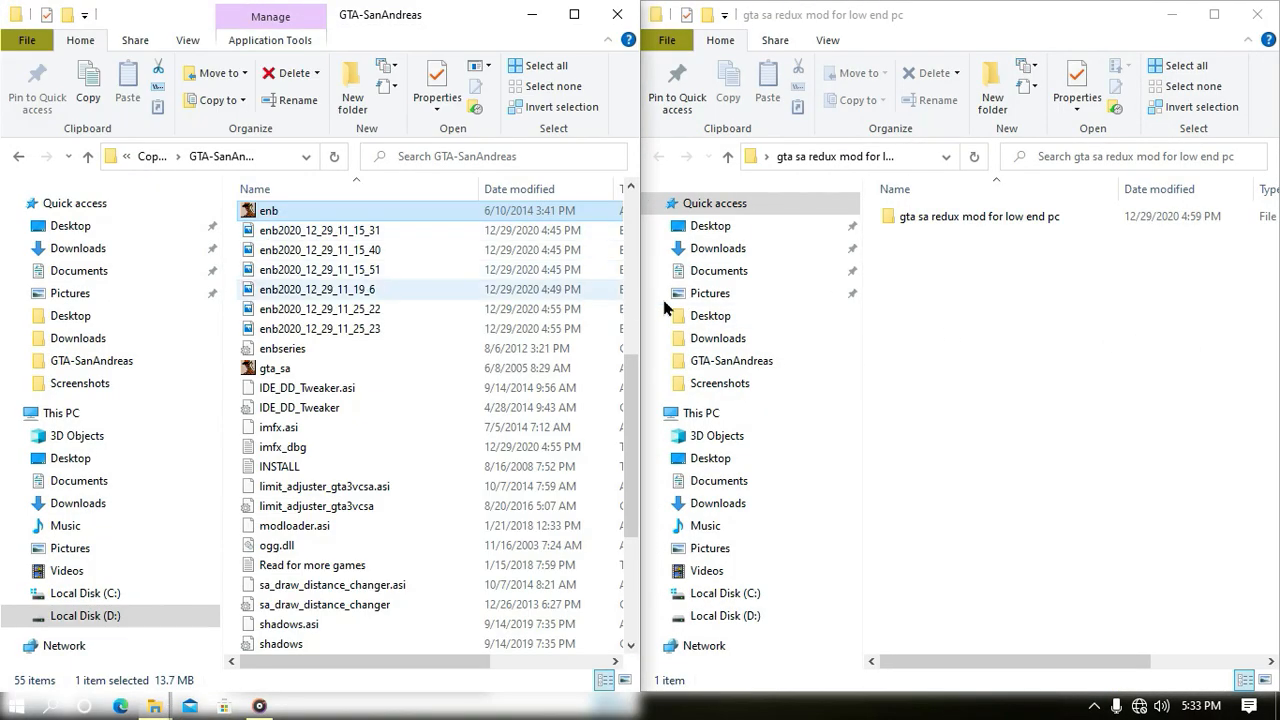
{"action": "double_click", "coordinate": [982, 216]}
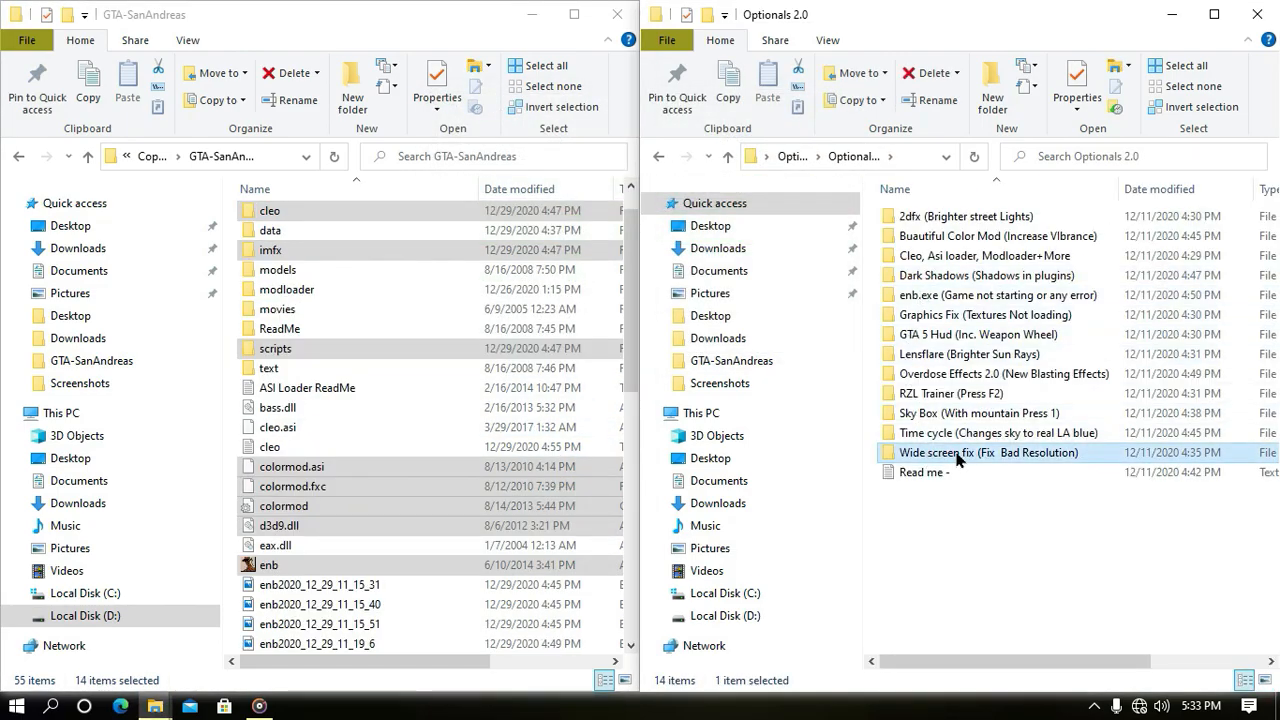
{"action": "double_click", "coordinate": [987, 452]}
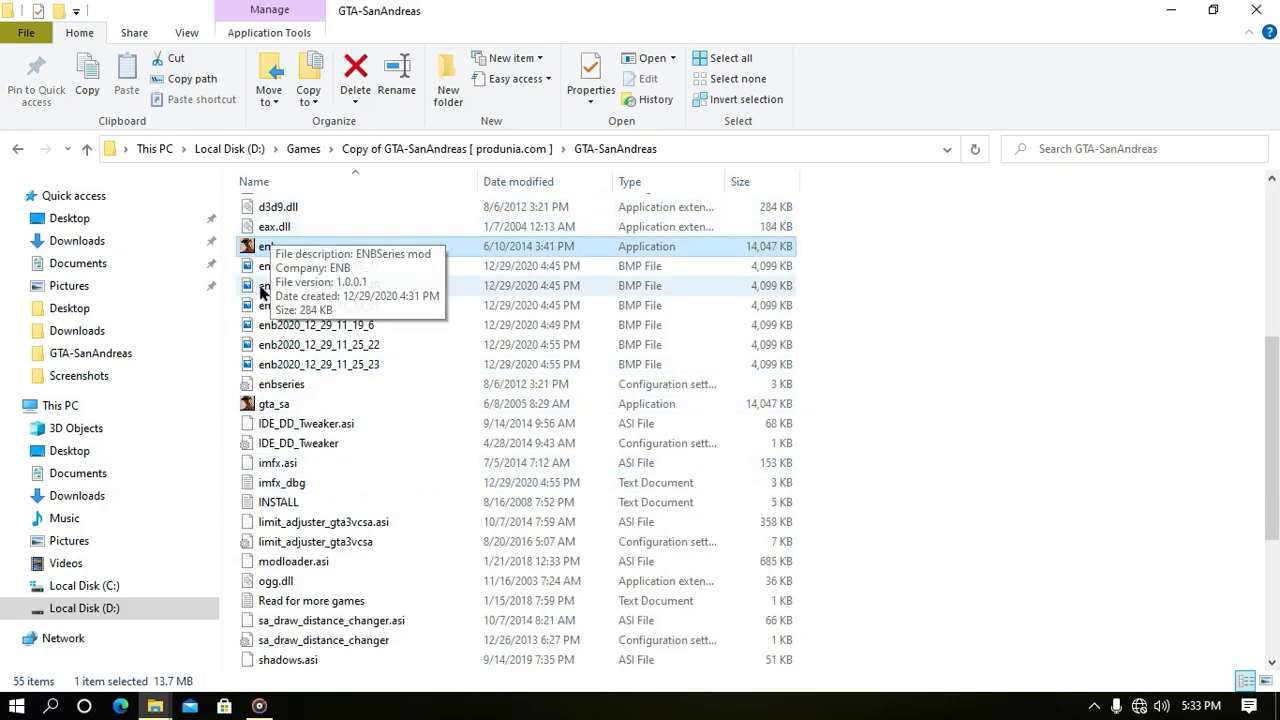
- Select the four shadows files in GTA-SanAndreas, then launch the game with enb.exe
{"action": "scroll", "scroll_direction": "down", "scroll_amount": 3}
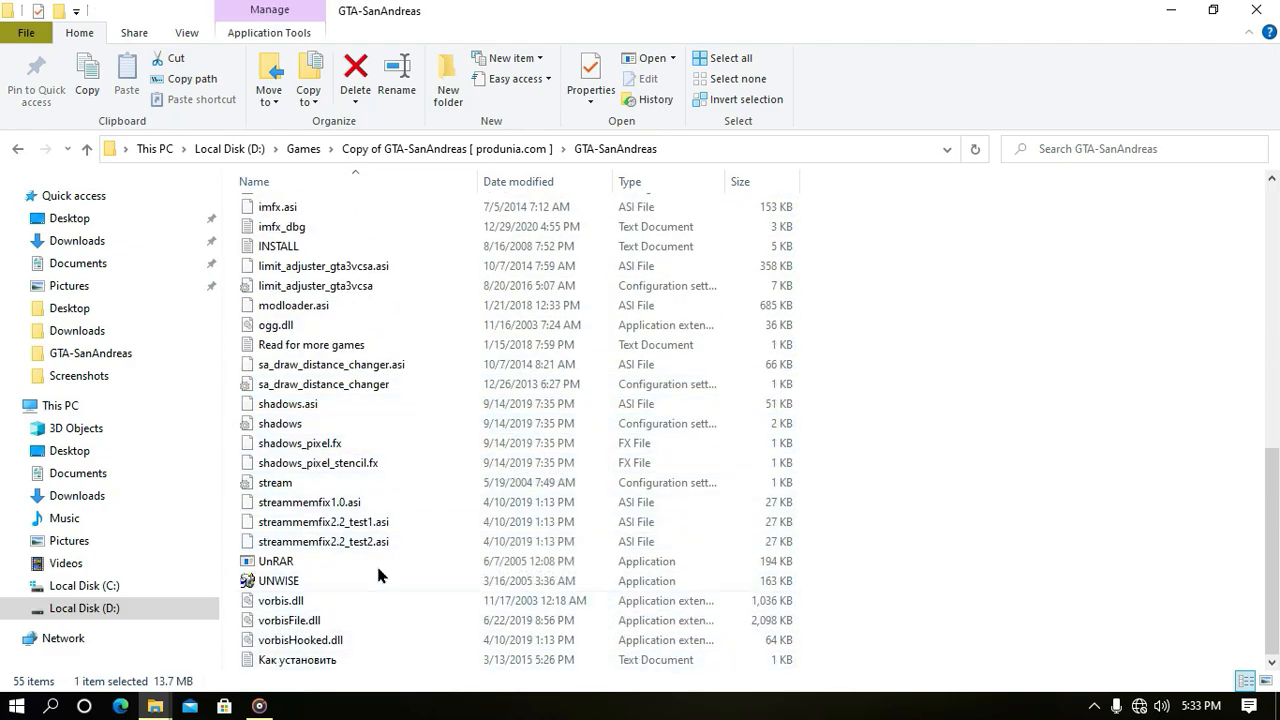
{"action": "mouse_move", "coordinate": [225, 458]}
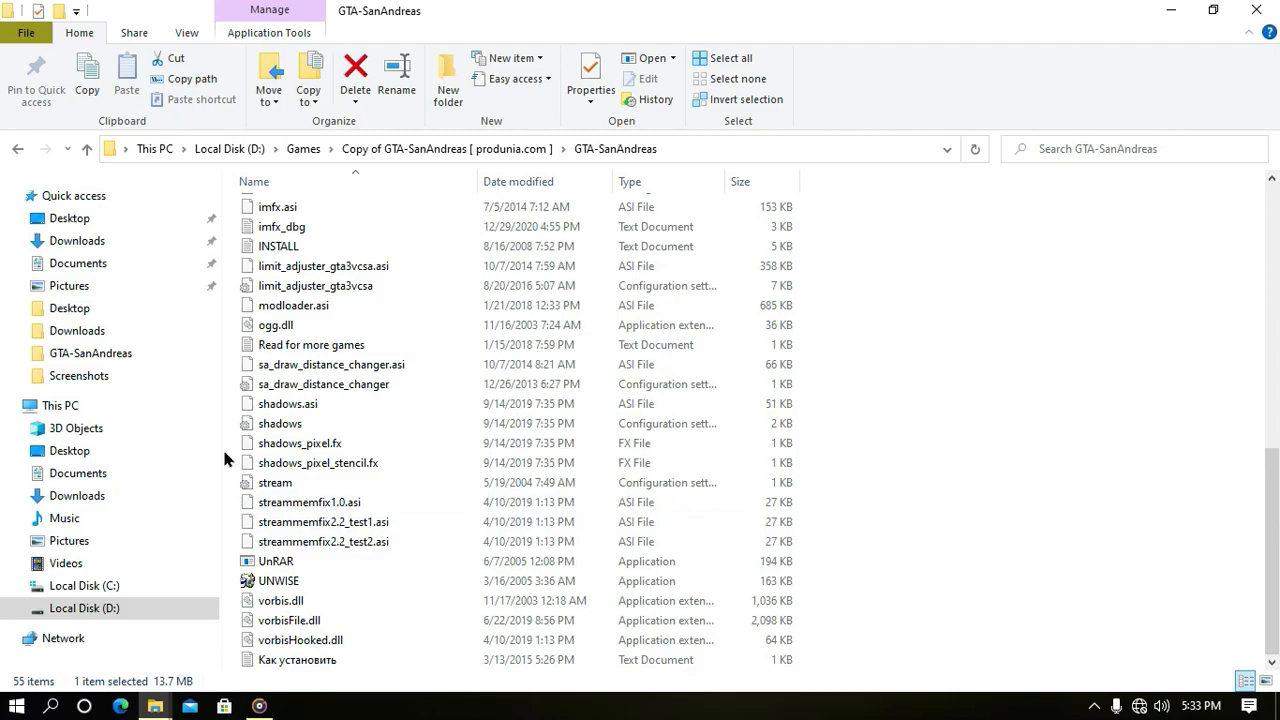
{"action": "left_click", "coordinate": [290, 423]}
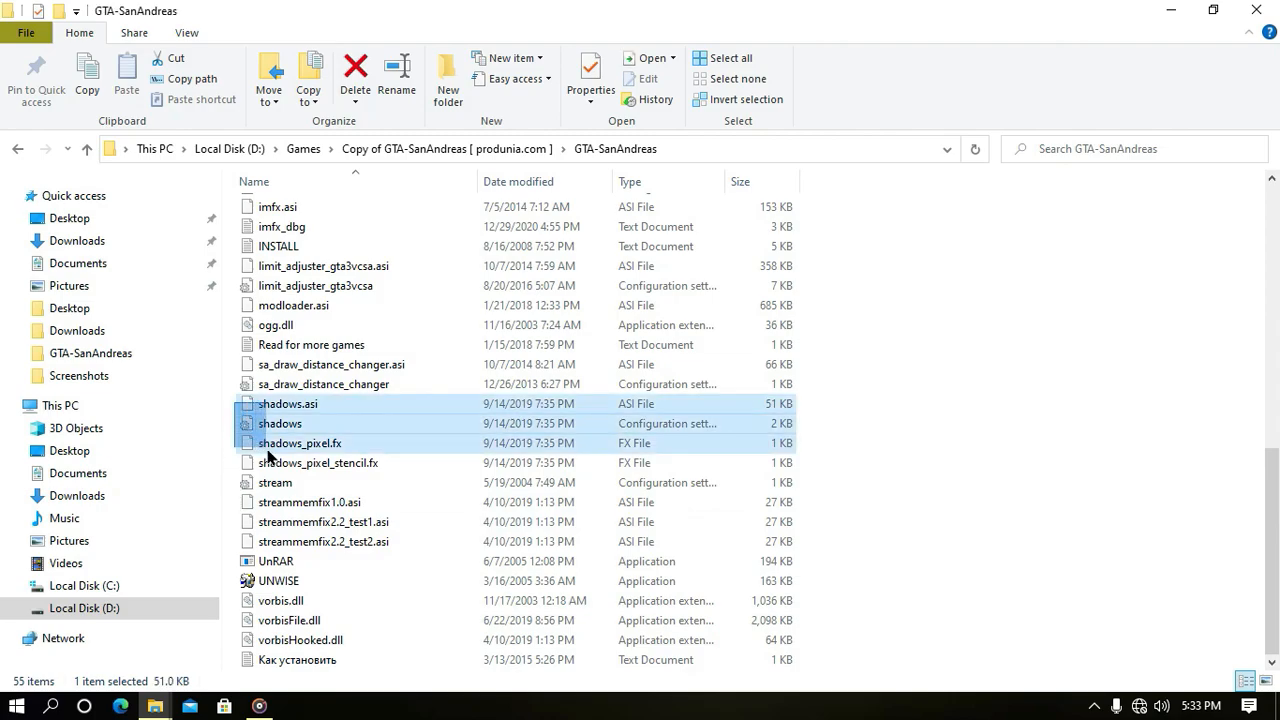
{"action": "left_click", "coordinate": [318, 462]}
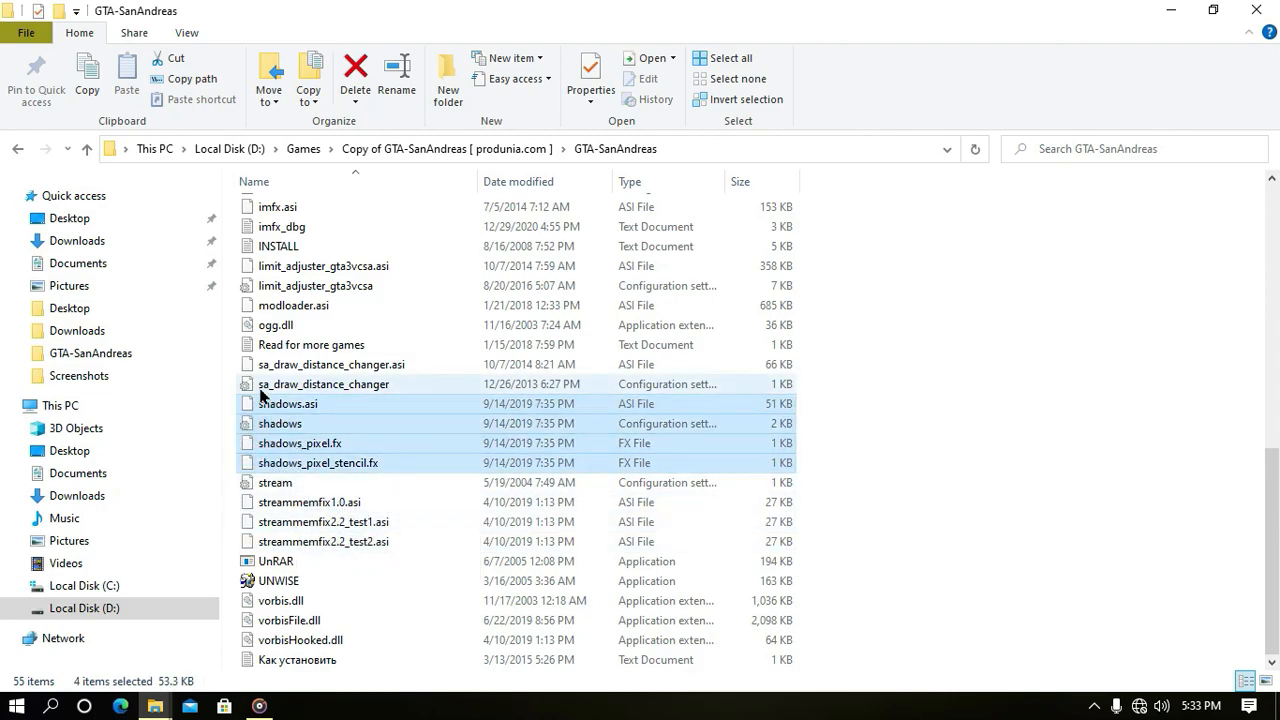
{"action": "scroll", "scroll_direction": "up", "scroll_amount": 3}
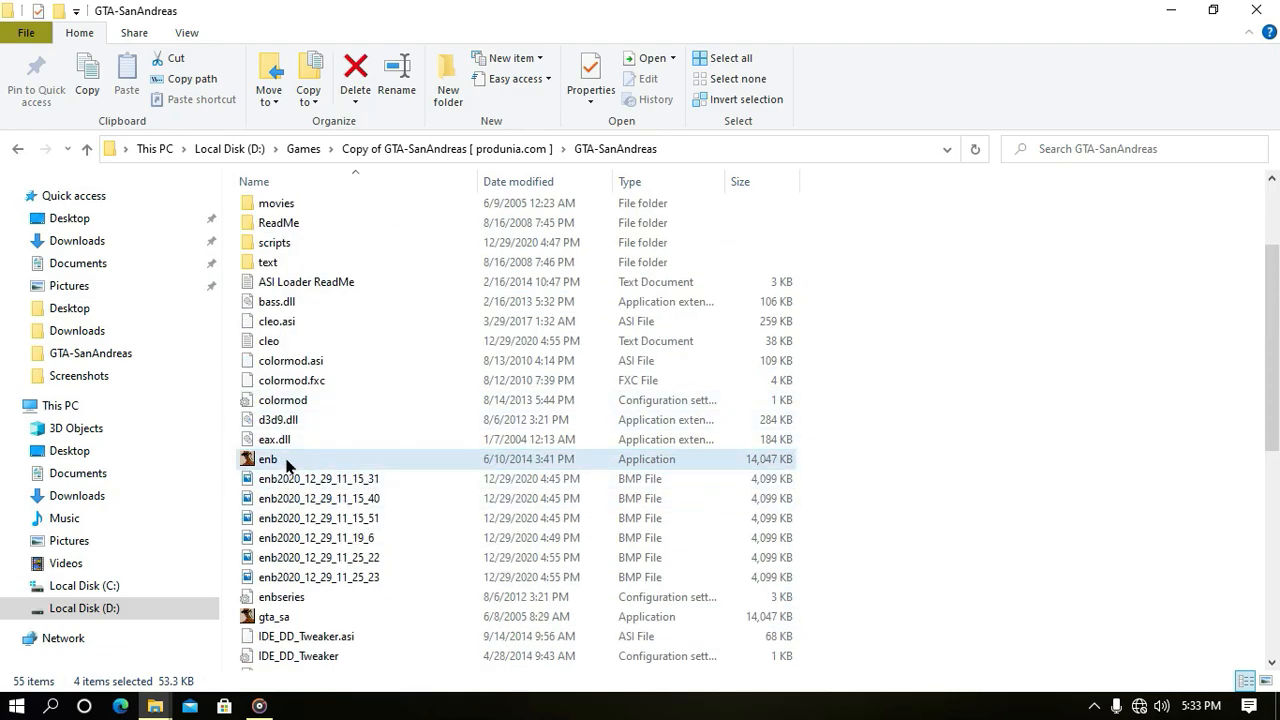
{"action": "left_click", "coordinate": [268, 459]}
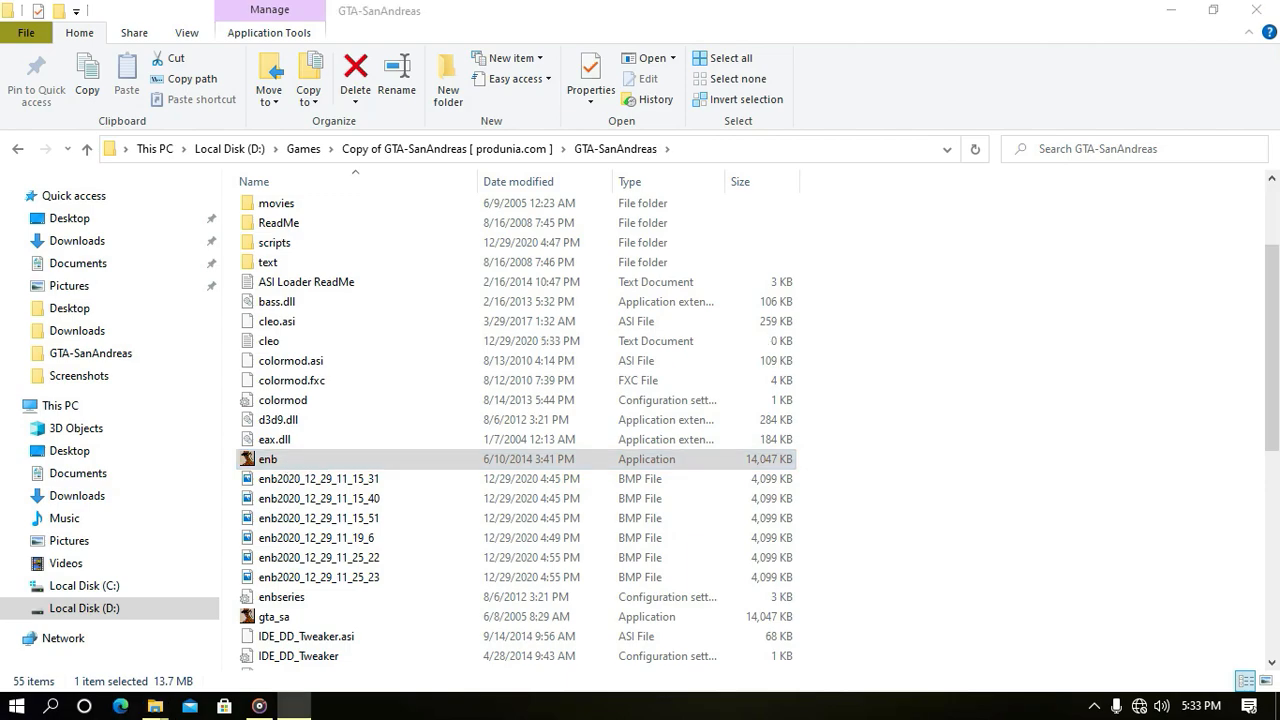
{"action": "double_click", "coordinate": [268, 458]}
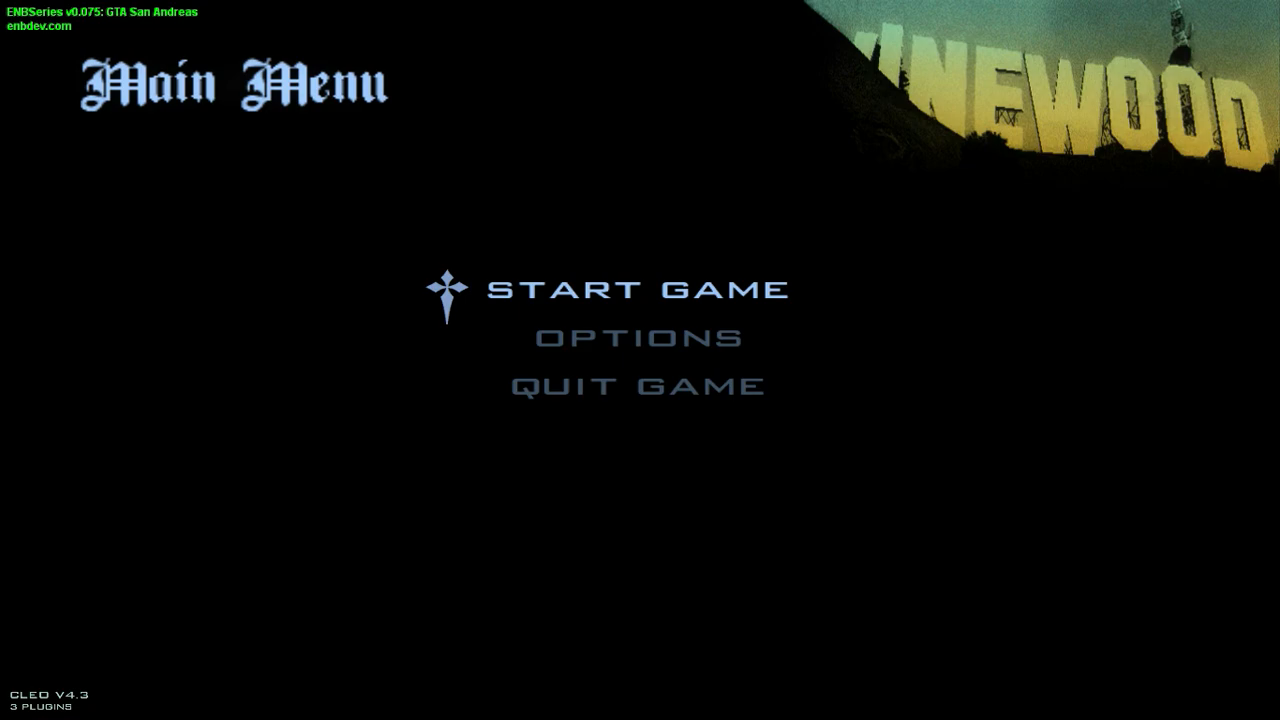
- Load a saved game via Start Game and drive the supercar toward the overpass
{"action": "left_click", "coordinate": [640, 288]}
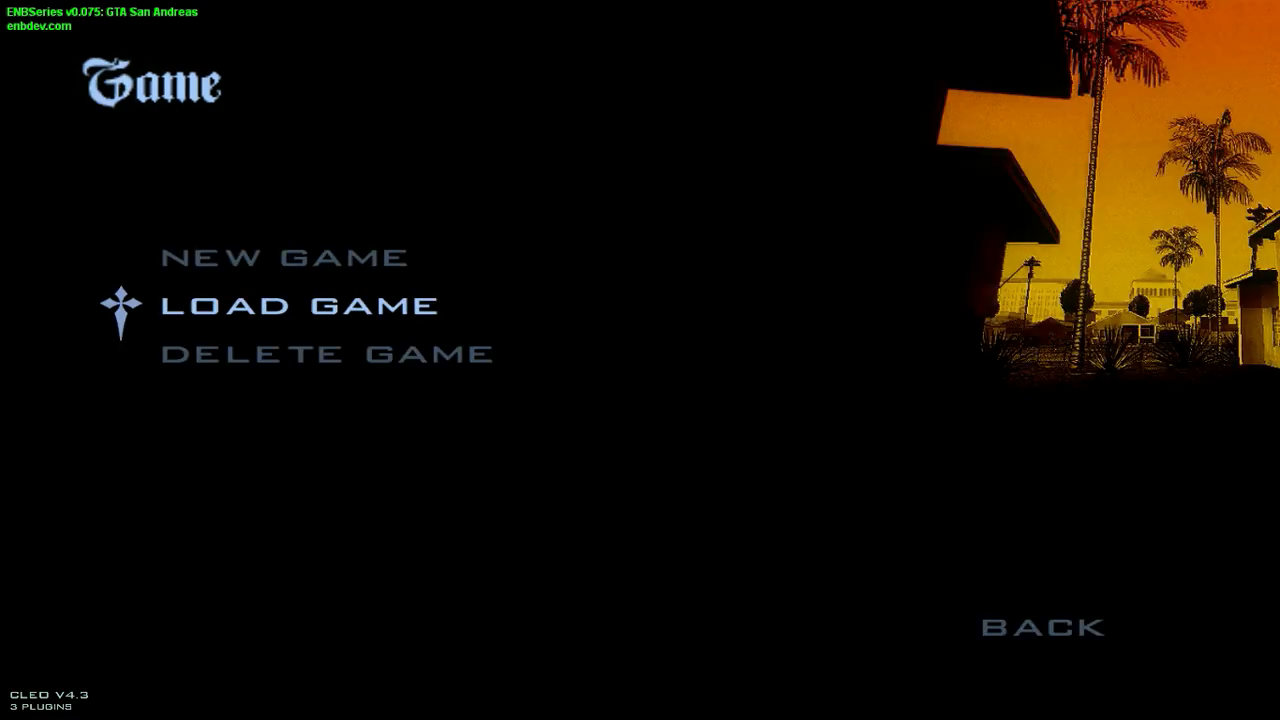
{"action": "left_click", "coordinate": [298, 305]}
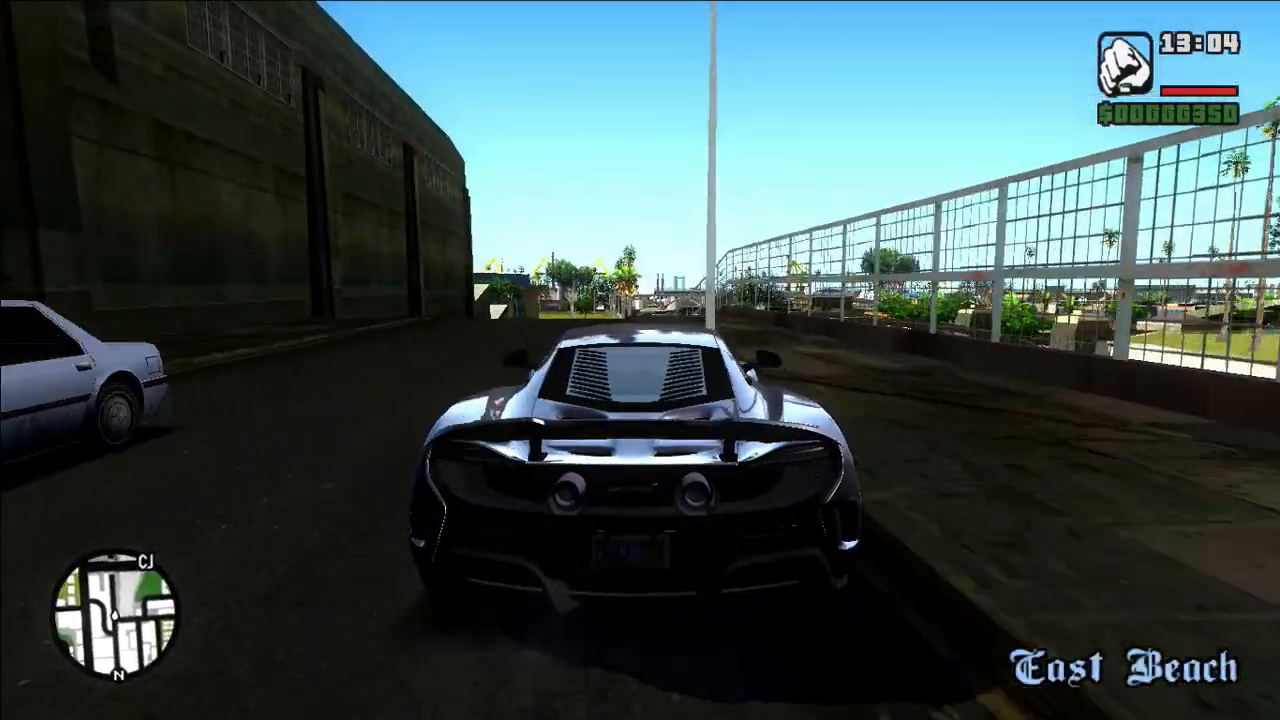
{"action": "key", "text": "w"}
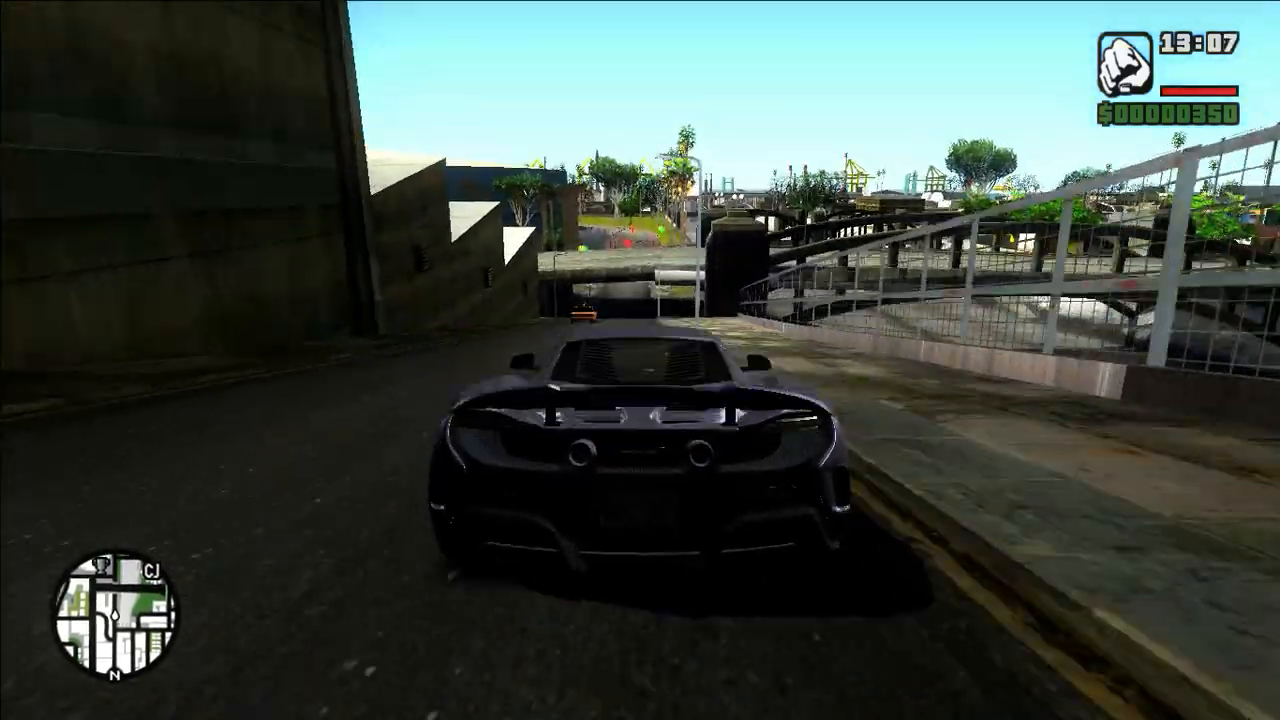
{"action": "key", "text": "w"}
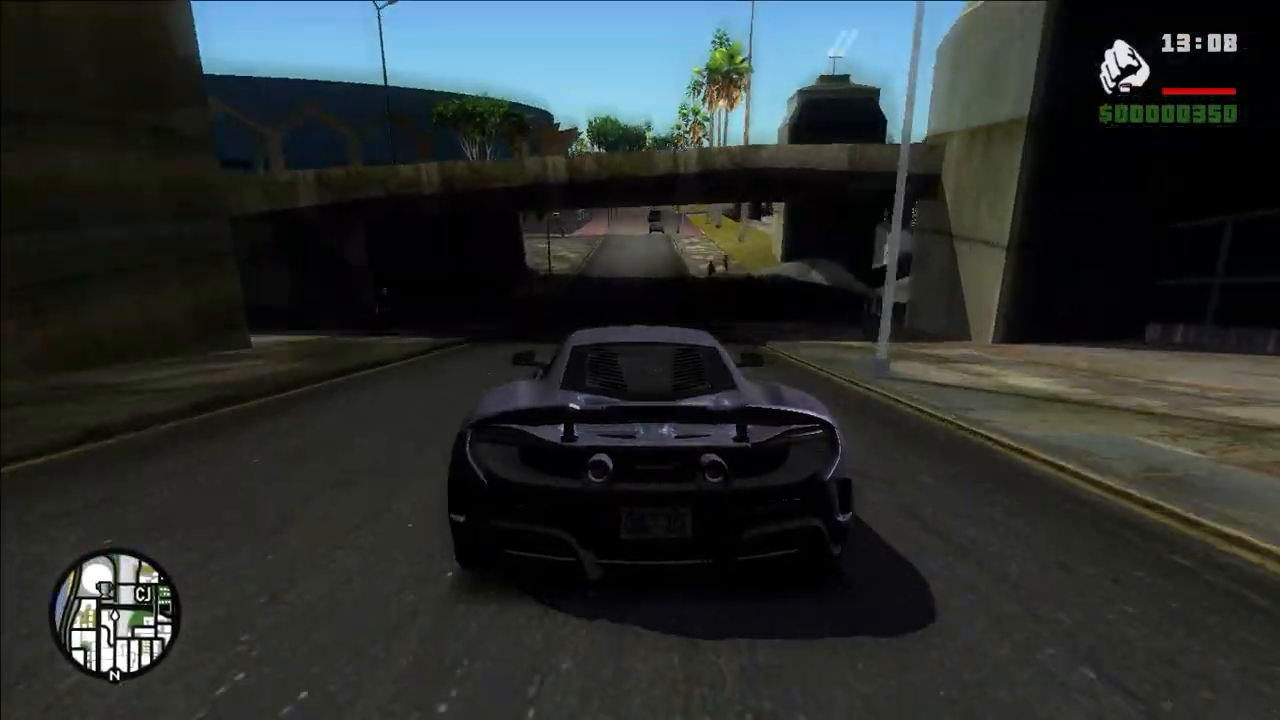